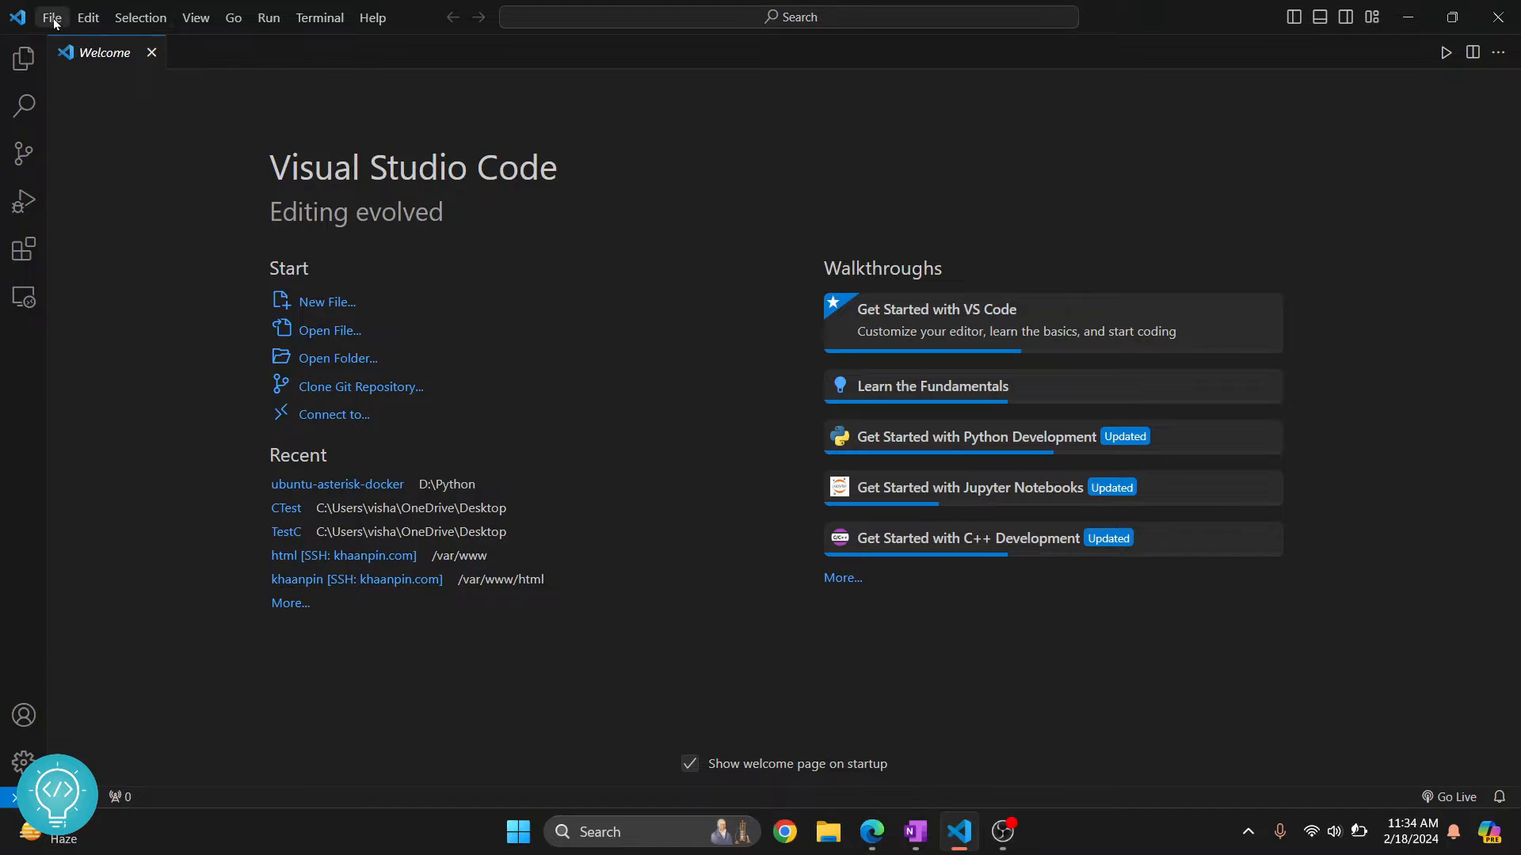
From Open Folder, browse to the Desktop and create a new folder named NumpyProj.
{"action": "left_click", "coordinate": [51, 18]}
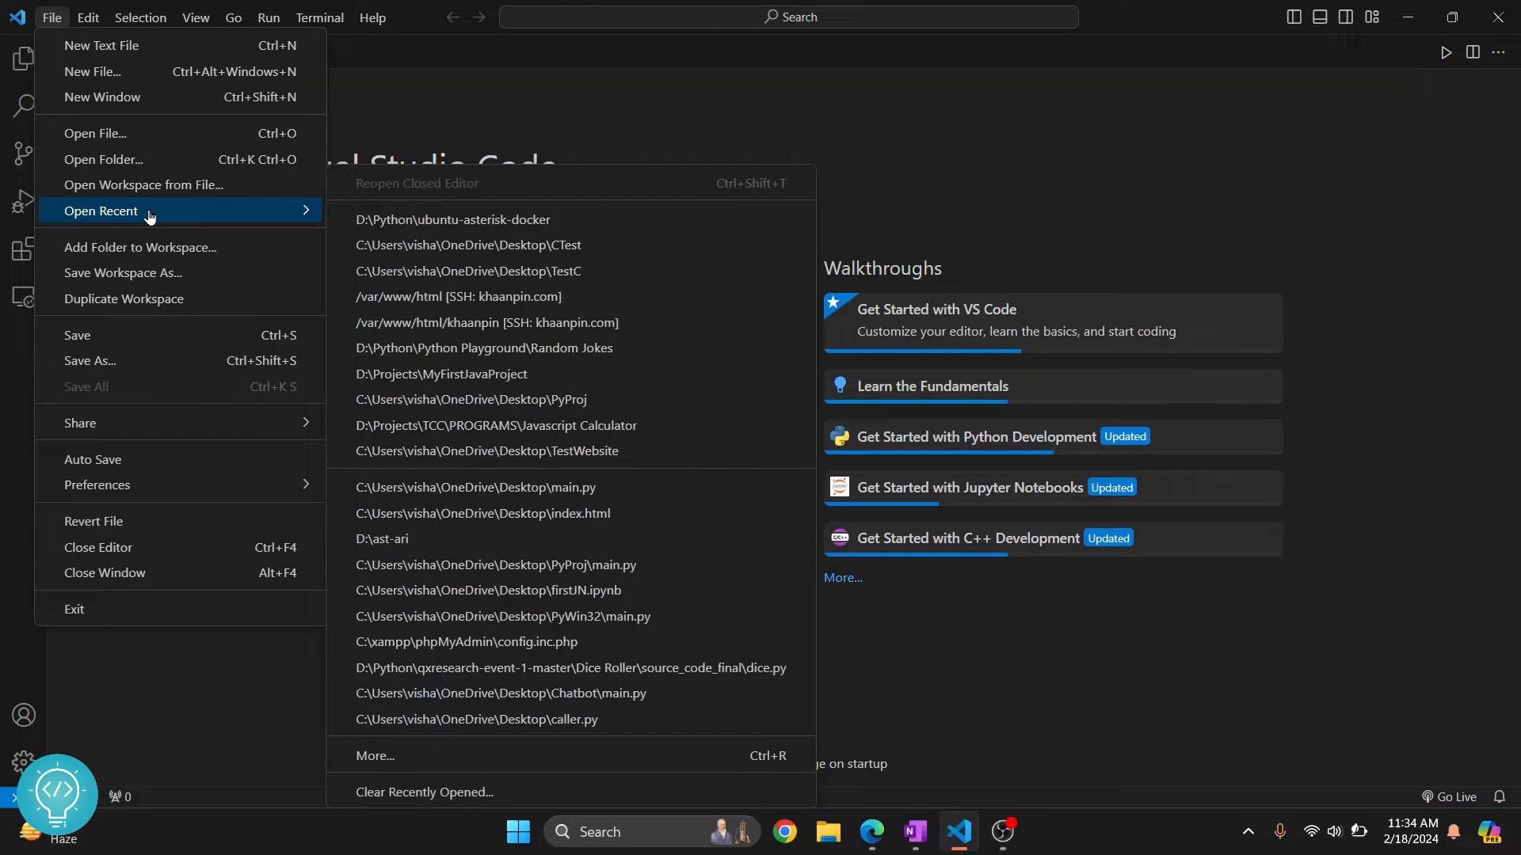
{"action": "left_click", "coordinate": [103, 159]}
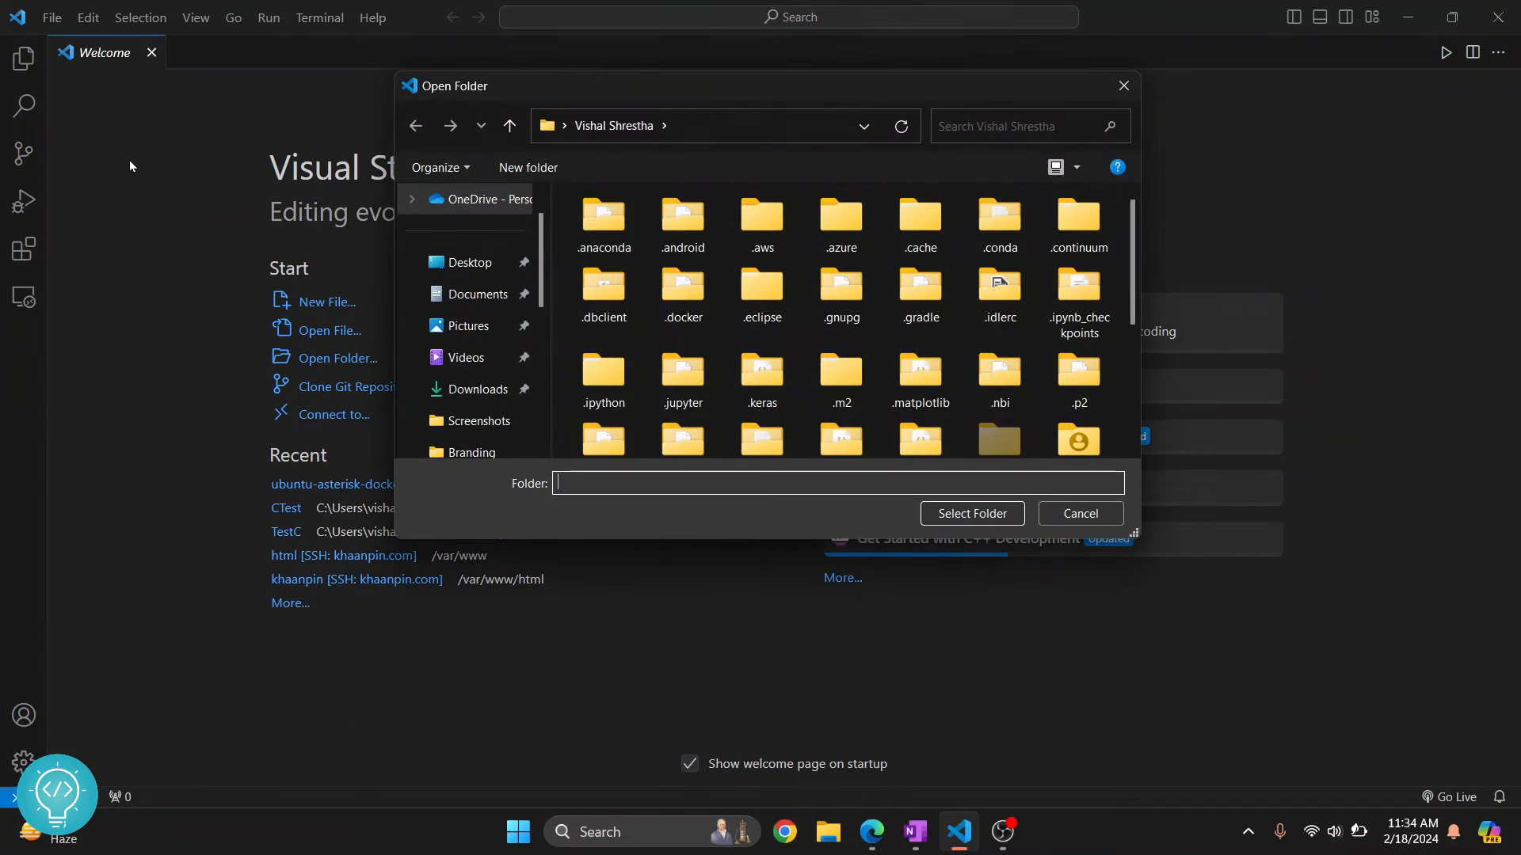
{"action": "left_click", "coordinate": [469, 262]}
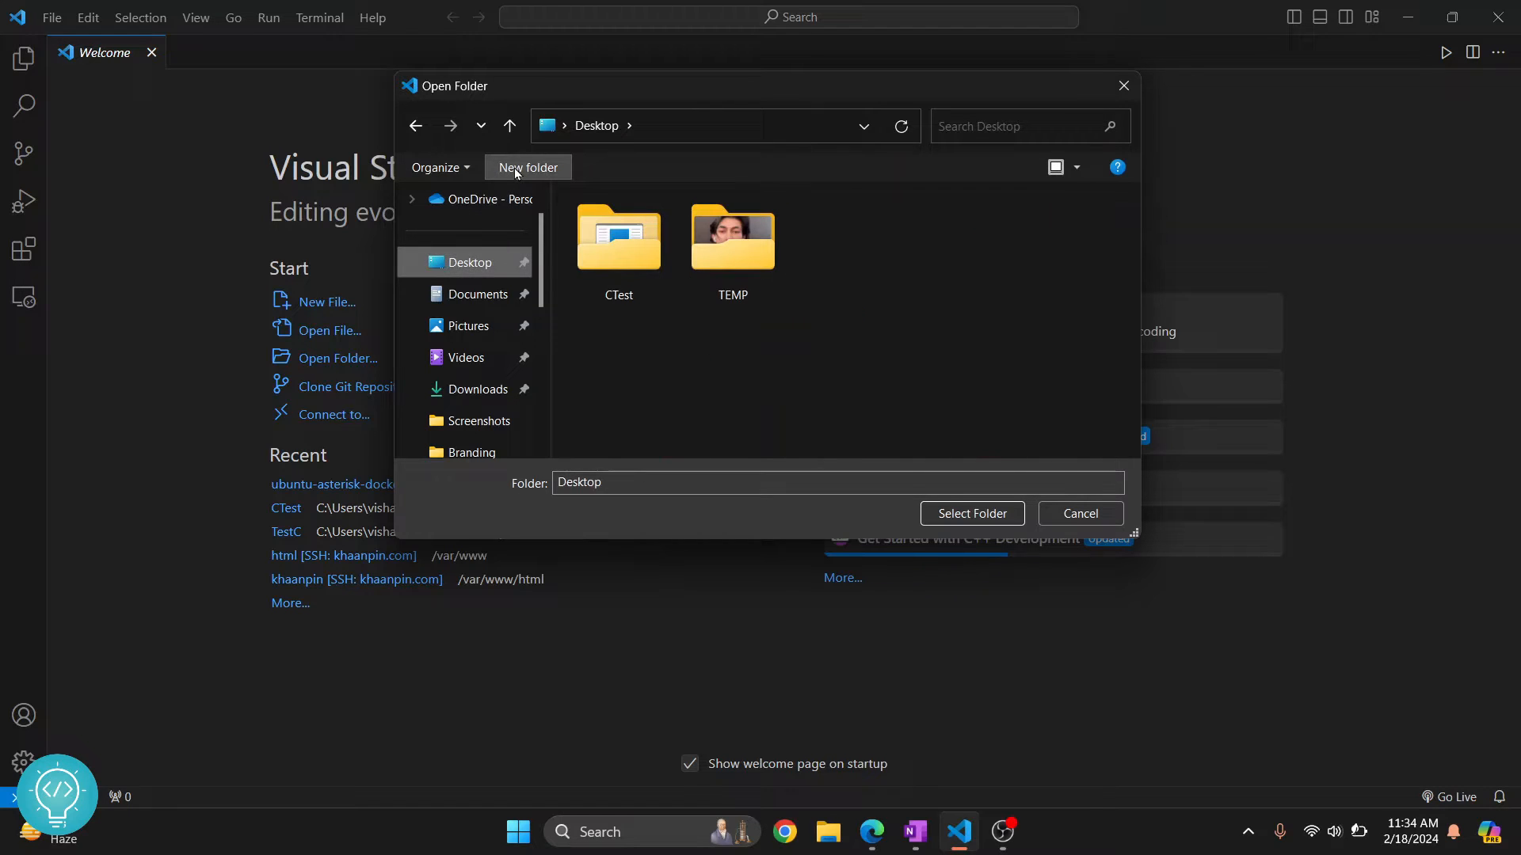
{"action": "left_click", "coordinate": [526, 167]}
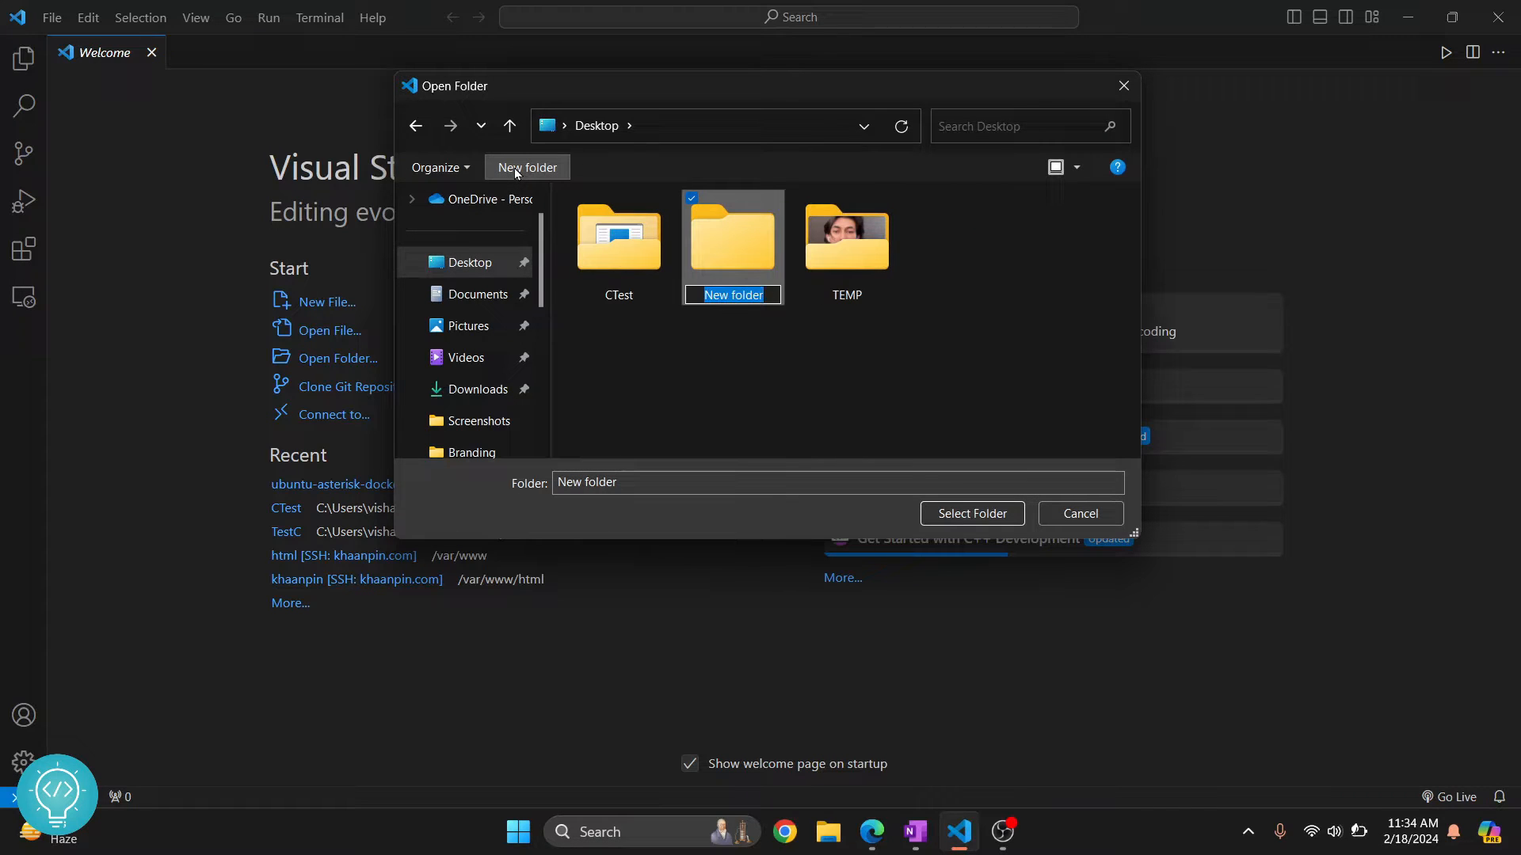
{"action": "type", "text": "NumpyProj"}
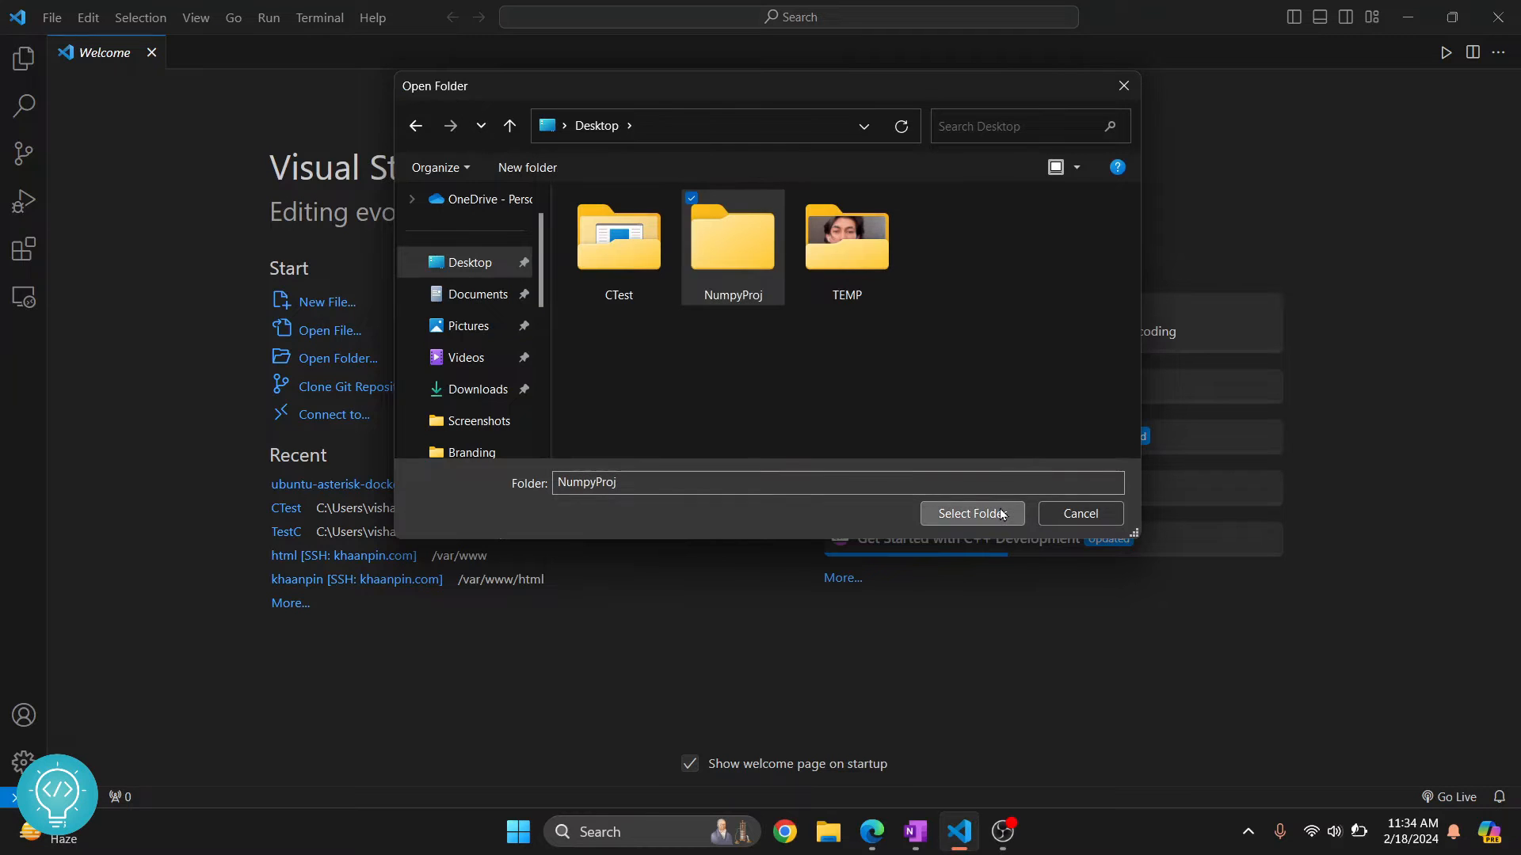
Open NumpyProj, add main.py starting with 'import numpy as np', and select the Python 3.12.1 interpreter.
{"action": "left_click", "coordinate": [971, 513]}
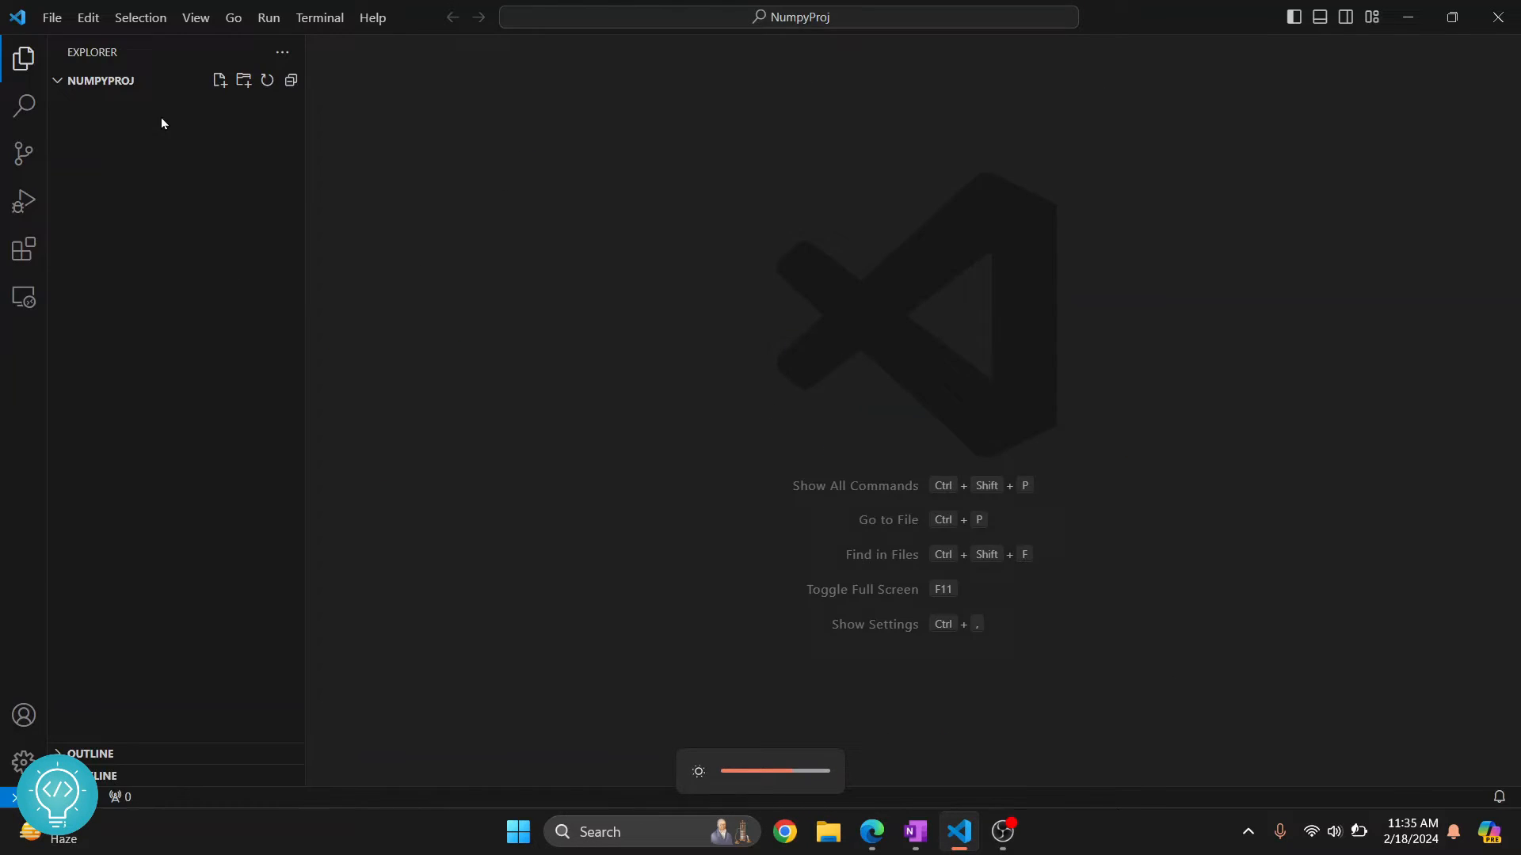
{"action": "left_click", "coordinate": [217, 81]}
{"action": "type", "text": "main.py"}
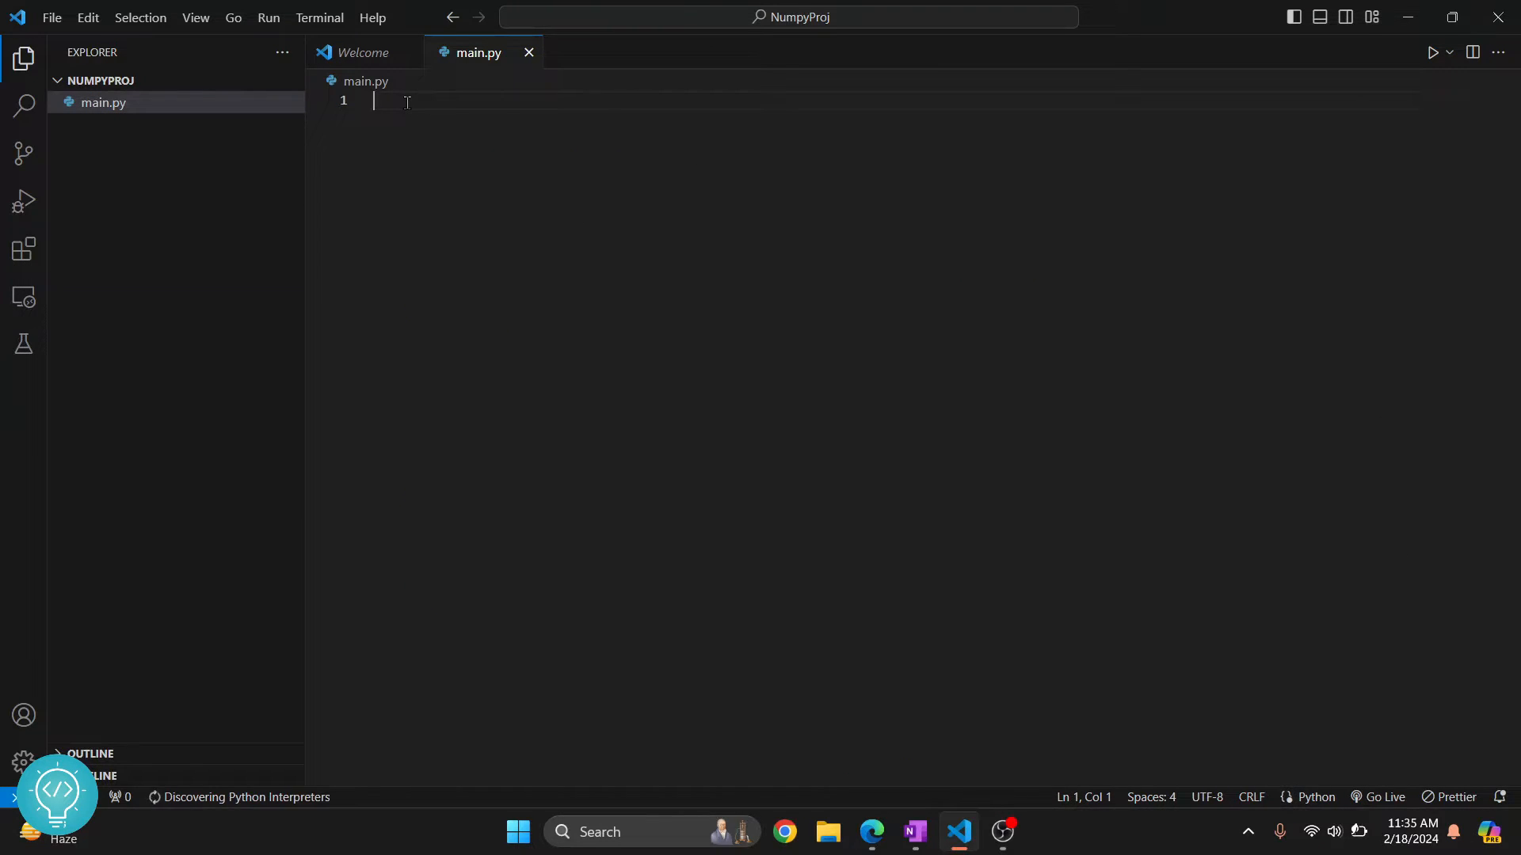
{"action": "type", "text": "import numpy as np"}
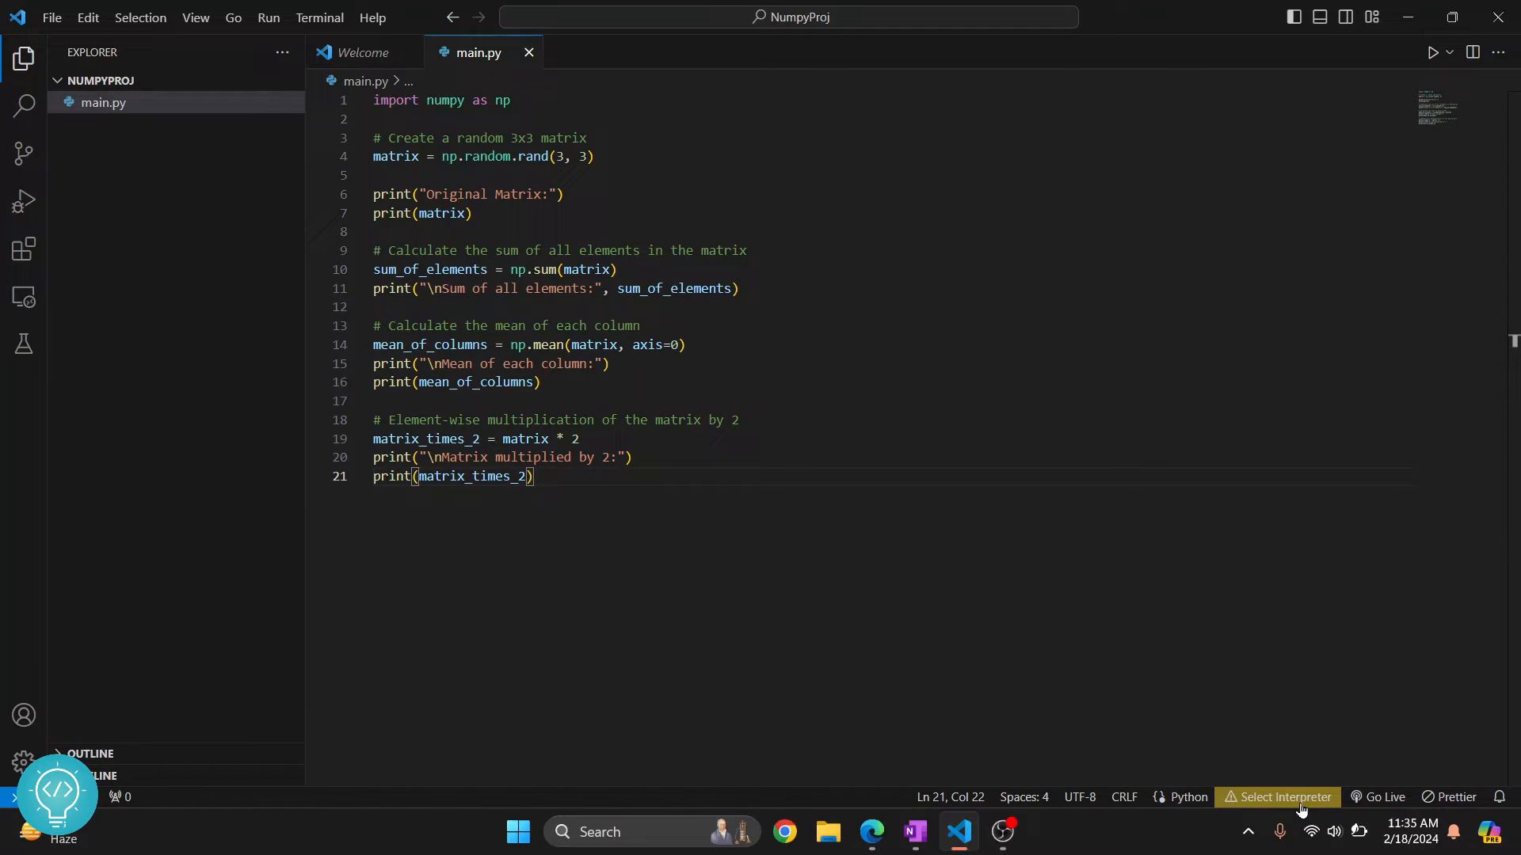
{"action": "left_click", "coordinate": [1278, 797]}
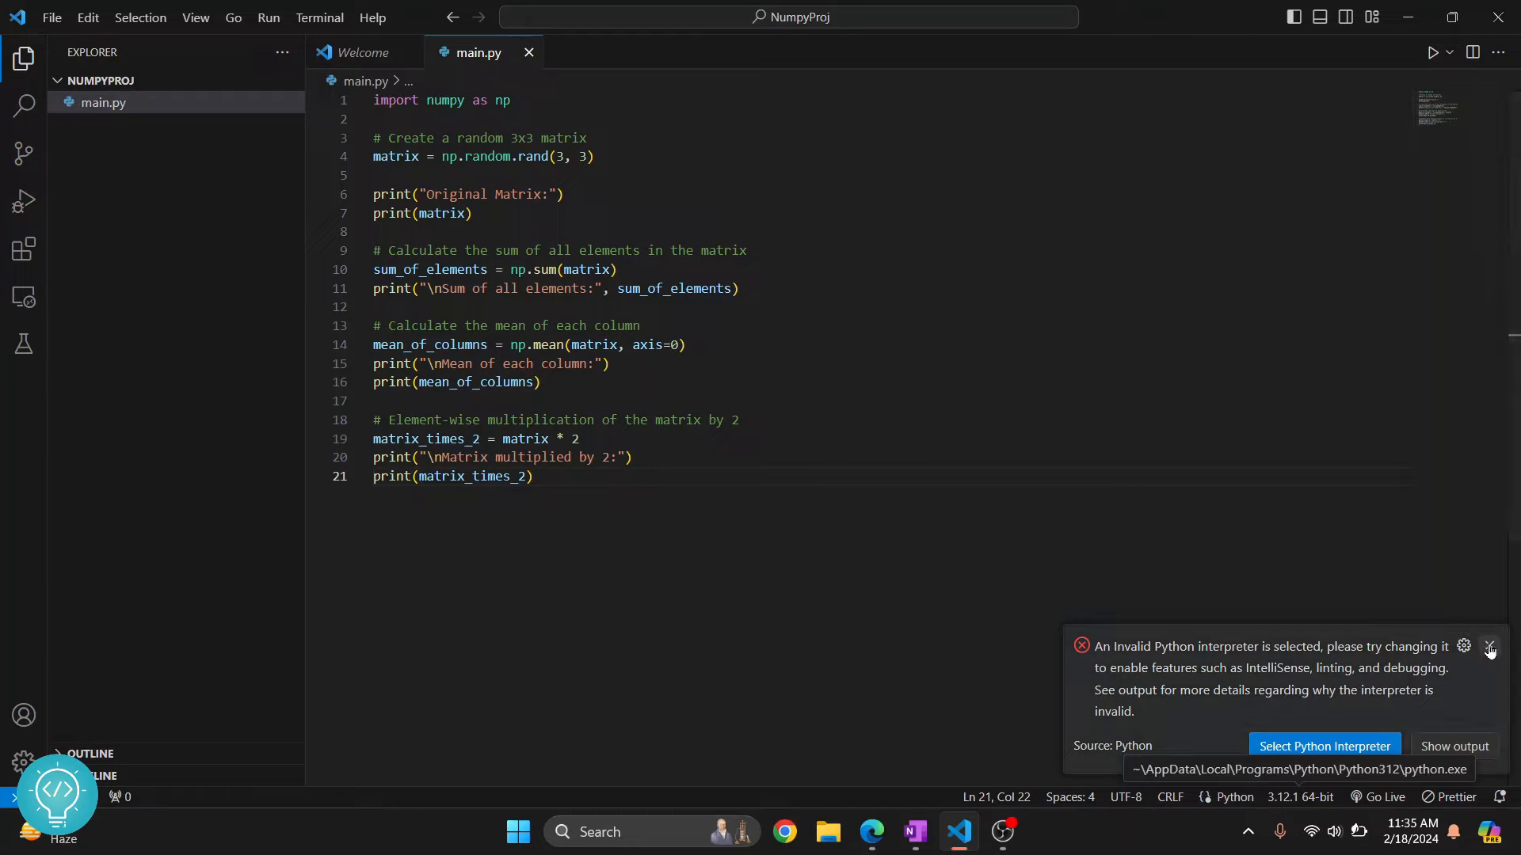
{"action": "left_click", "coordinate": [1489, 651]}
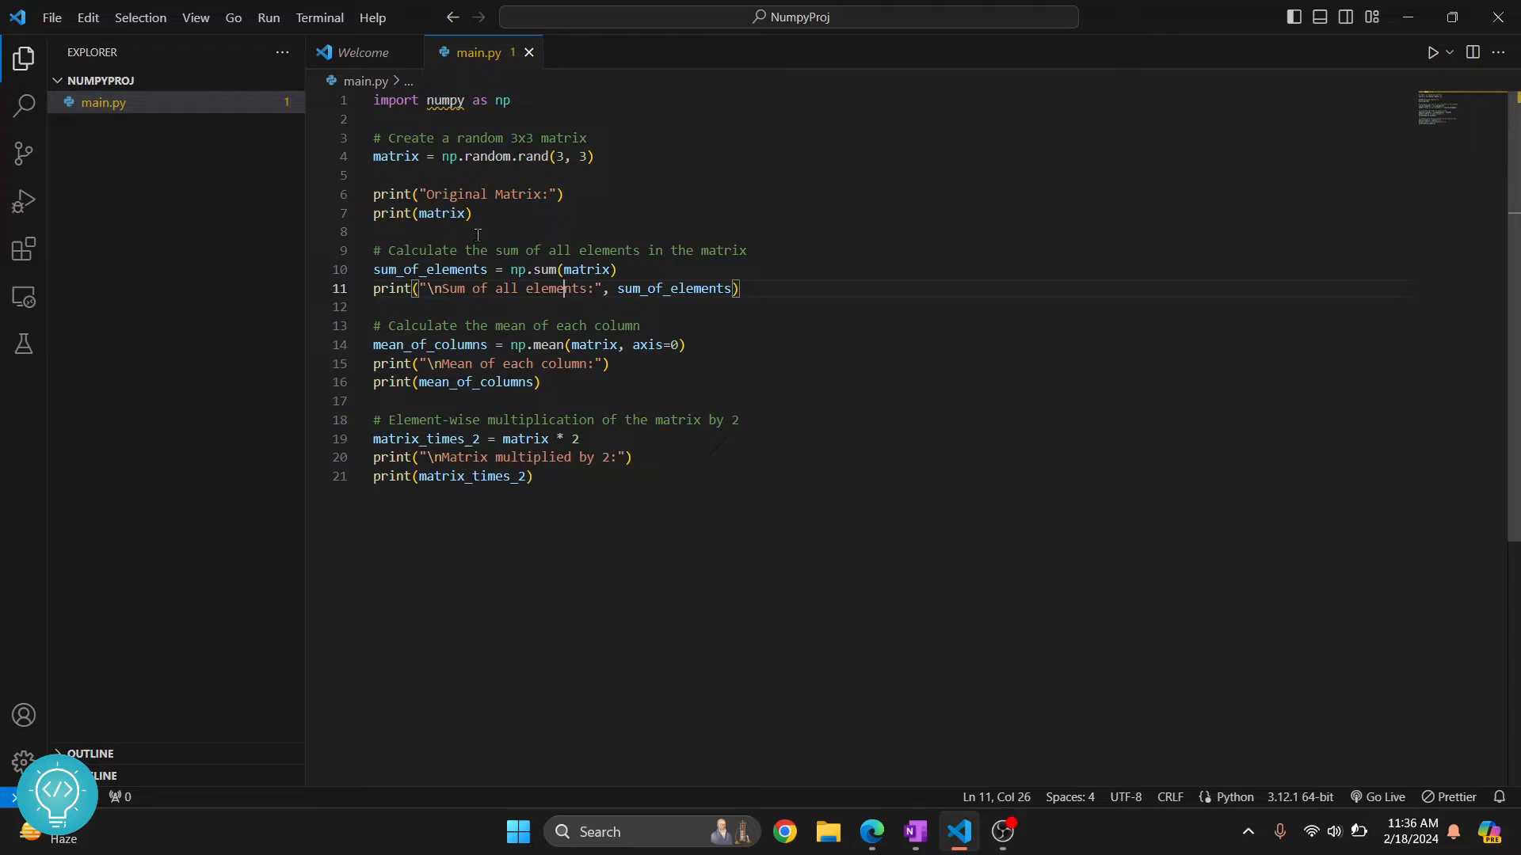
Open a new terminal and run python --version to confirm Python 3.12.1.
{"action": "left_click", "coordinate": [319, 17]}
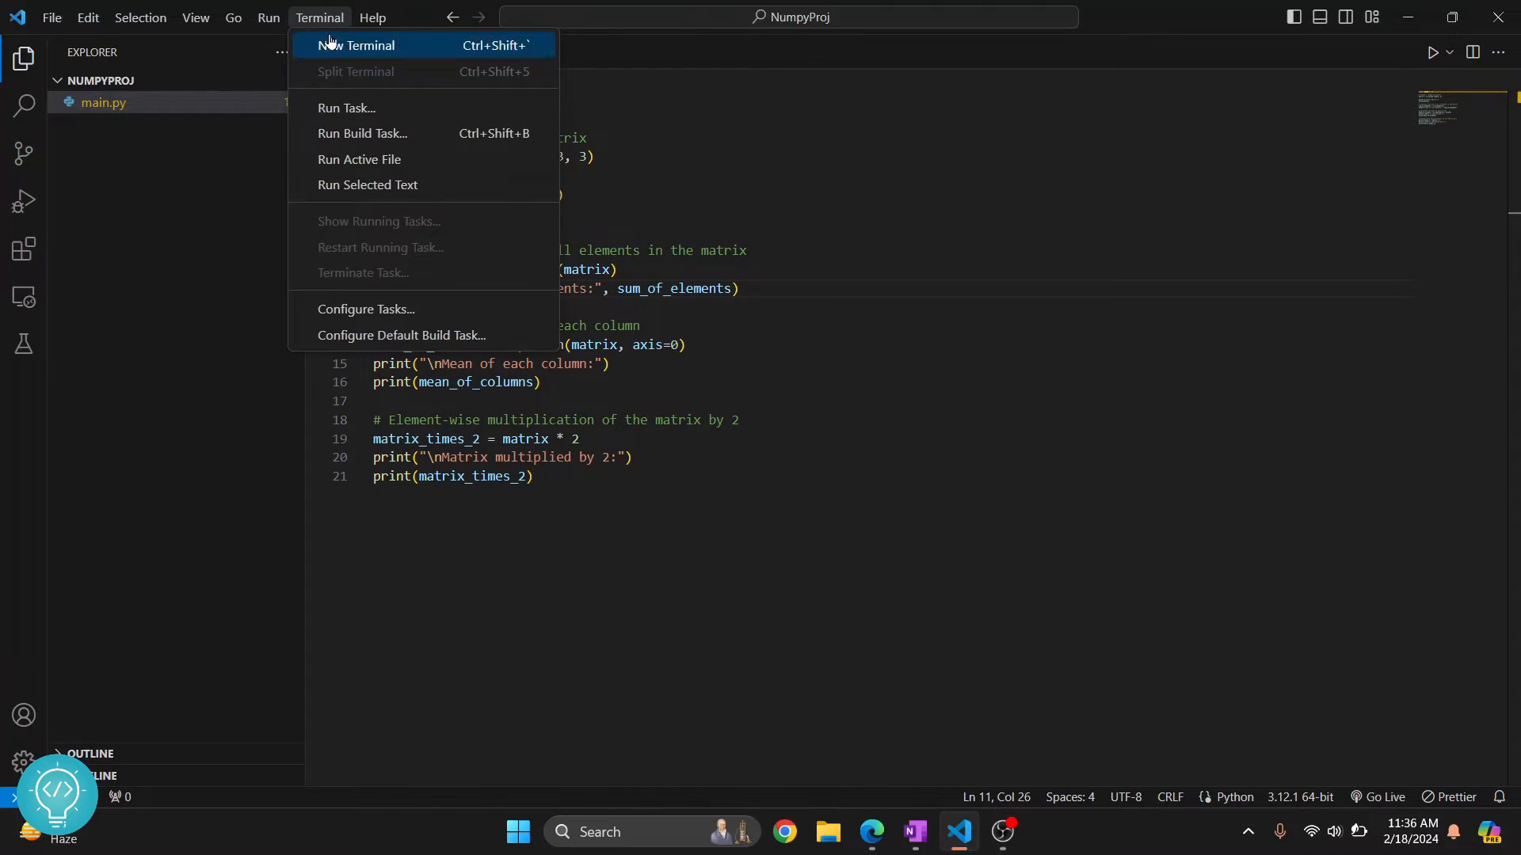
{"action": "left_click", "coordinate": [356, 44]}
{"action": "type", "text": "python "}
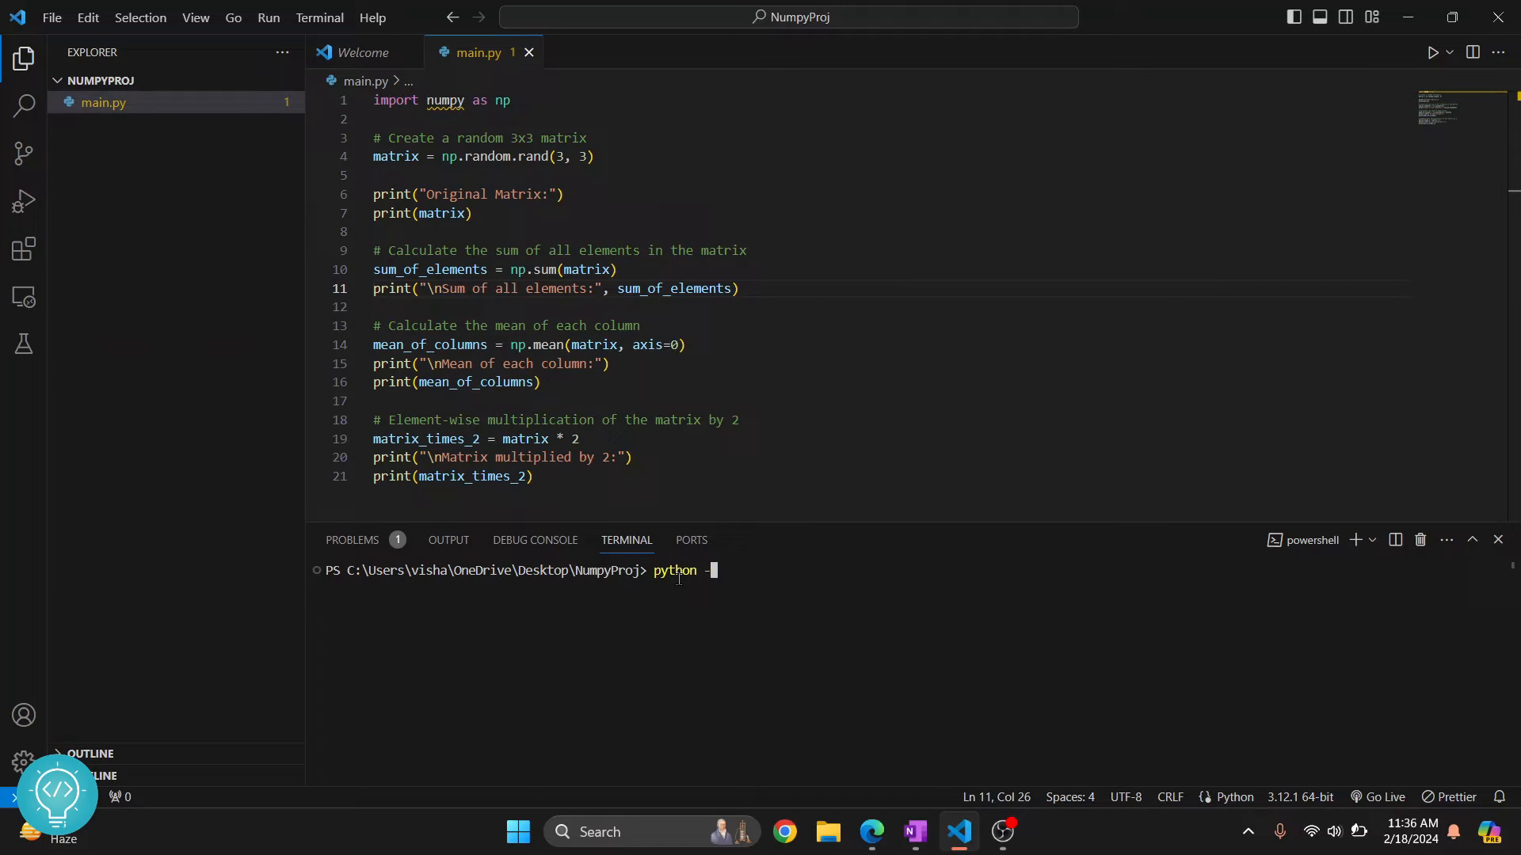
{"action": "type", "text": "--version"}
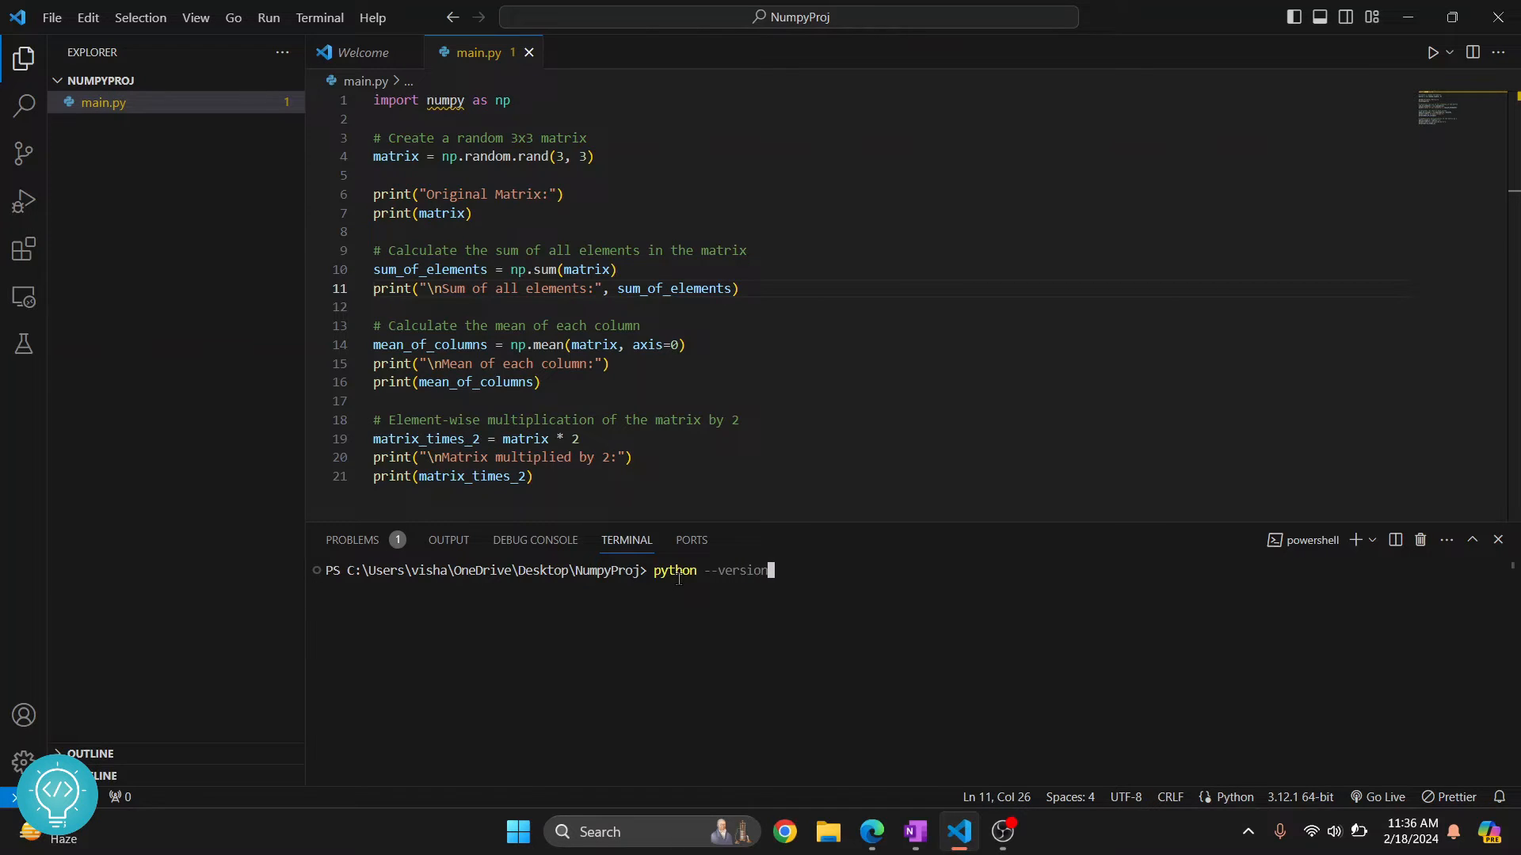
{"action": "key", "text": "Return"}
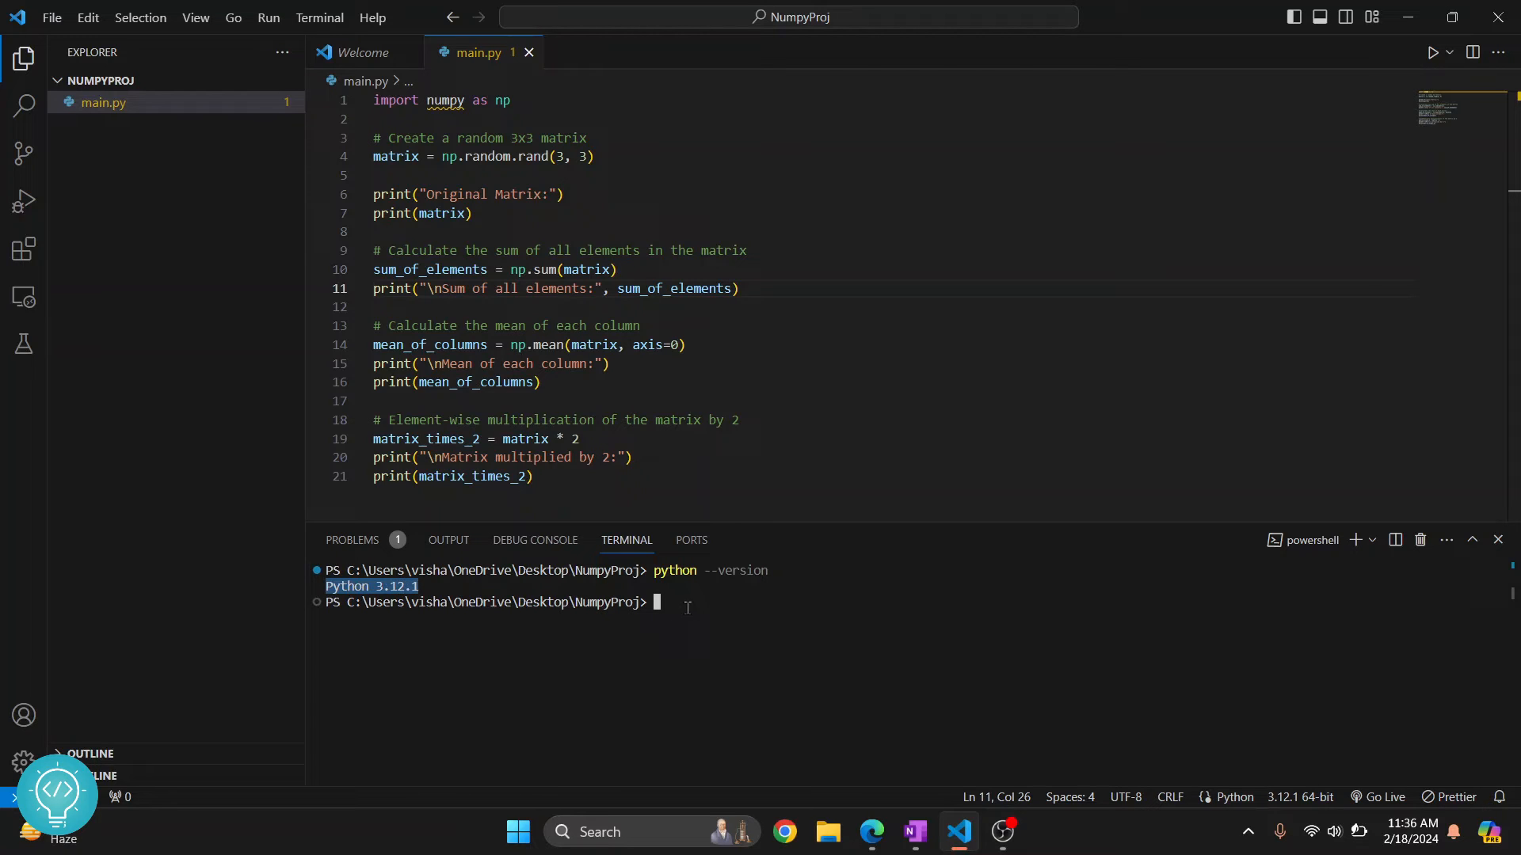
{"action": "mouse_move", "coordinate": [1301, 797]}
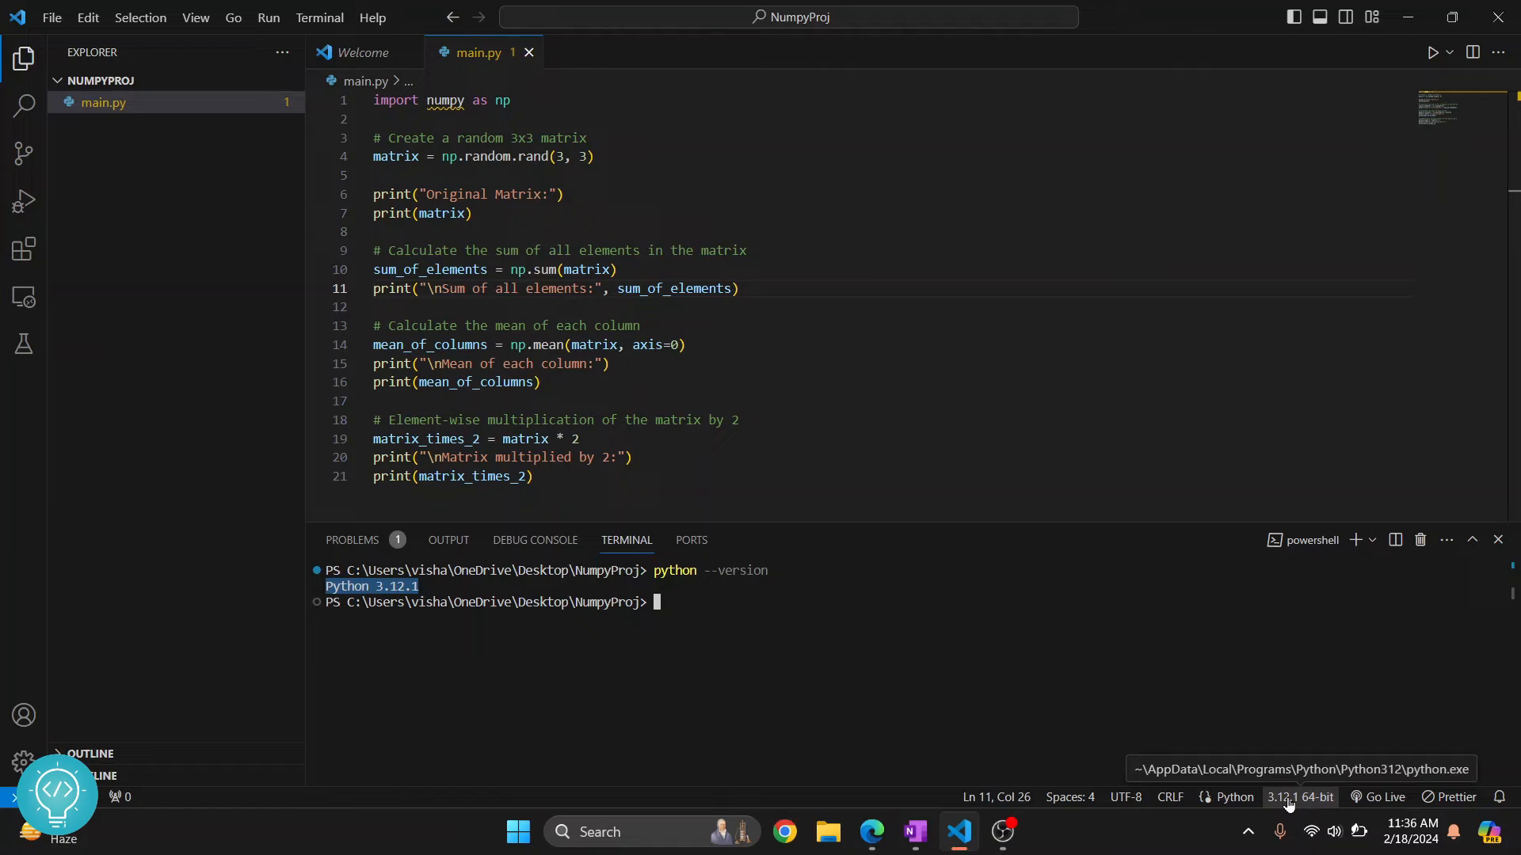
{"action": "mouse_move", "coordinate": [604, 624]}
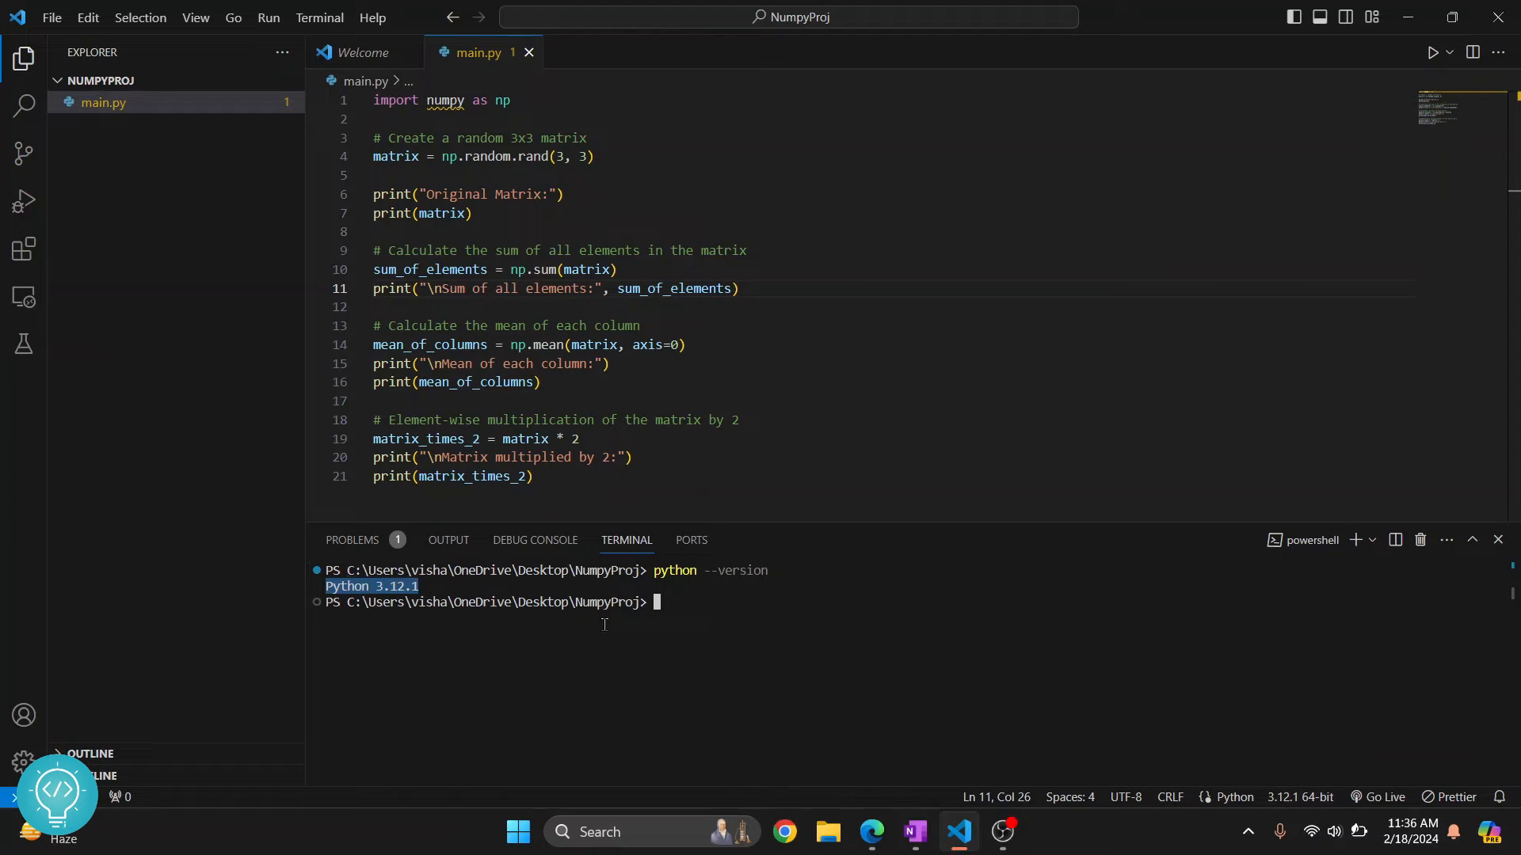
Run python -m pip install numpy in the terminal to install numpy 1.26.4.
{"action": "type", "text": "pyth"}
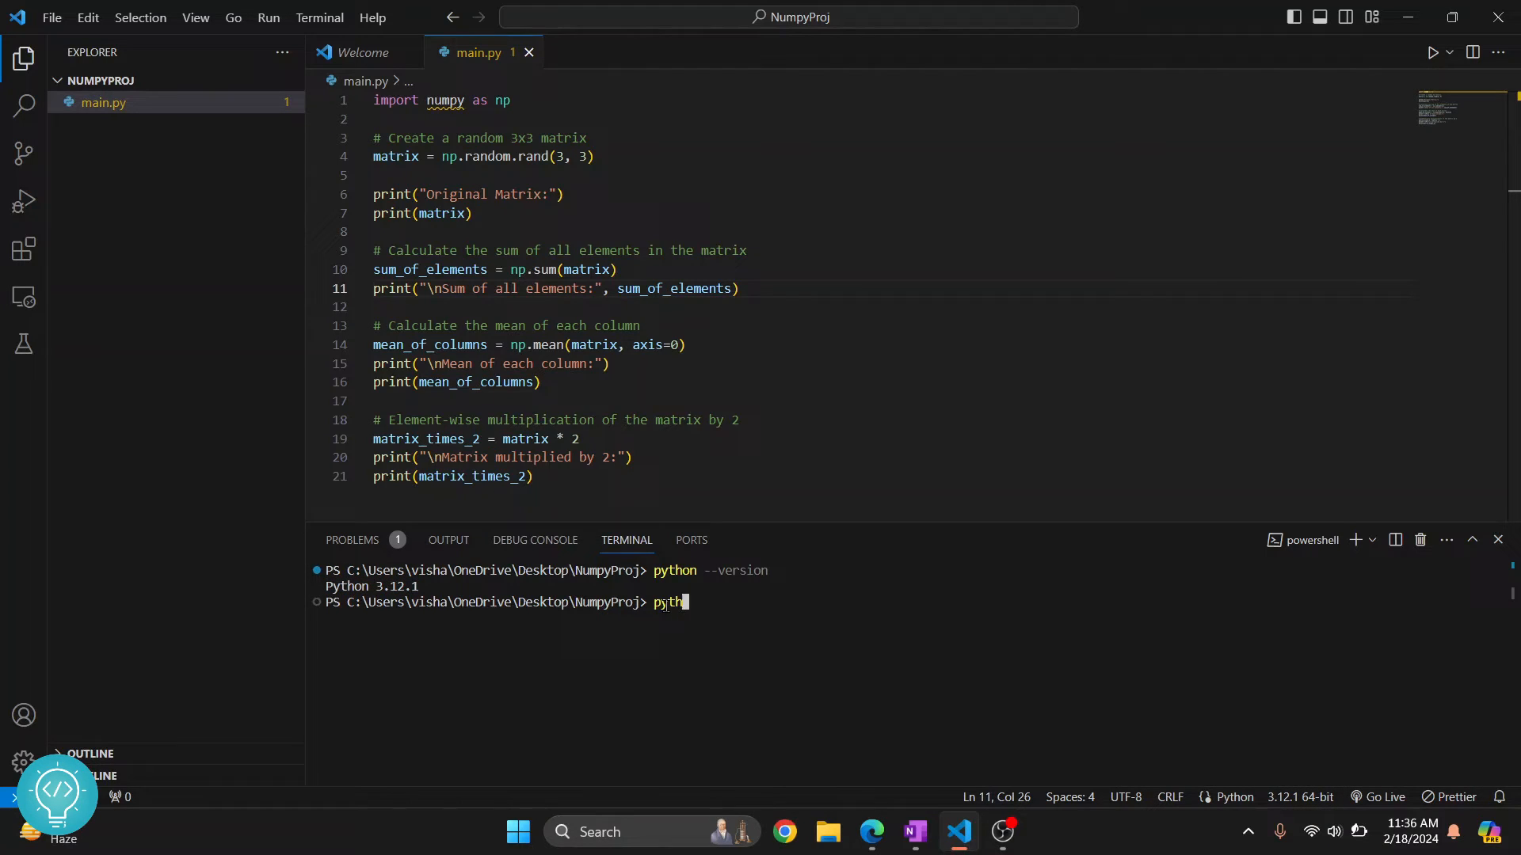
{"action": "type", "text": "on -m"}
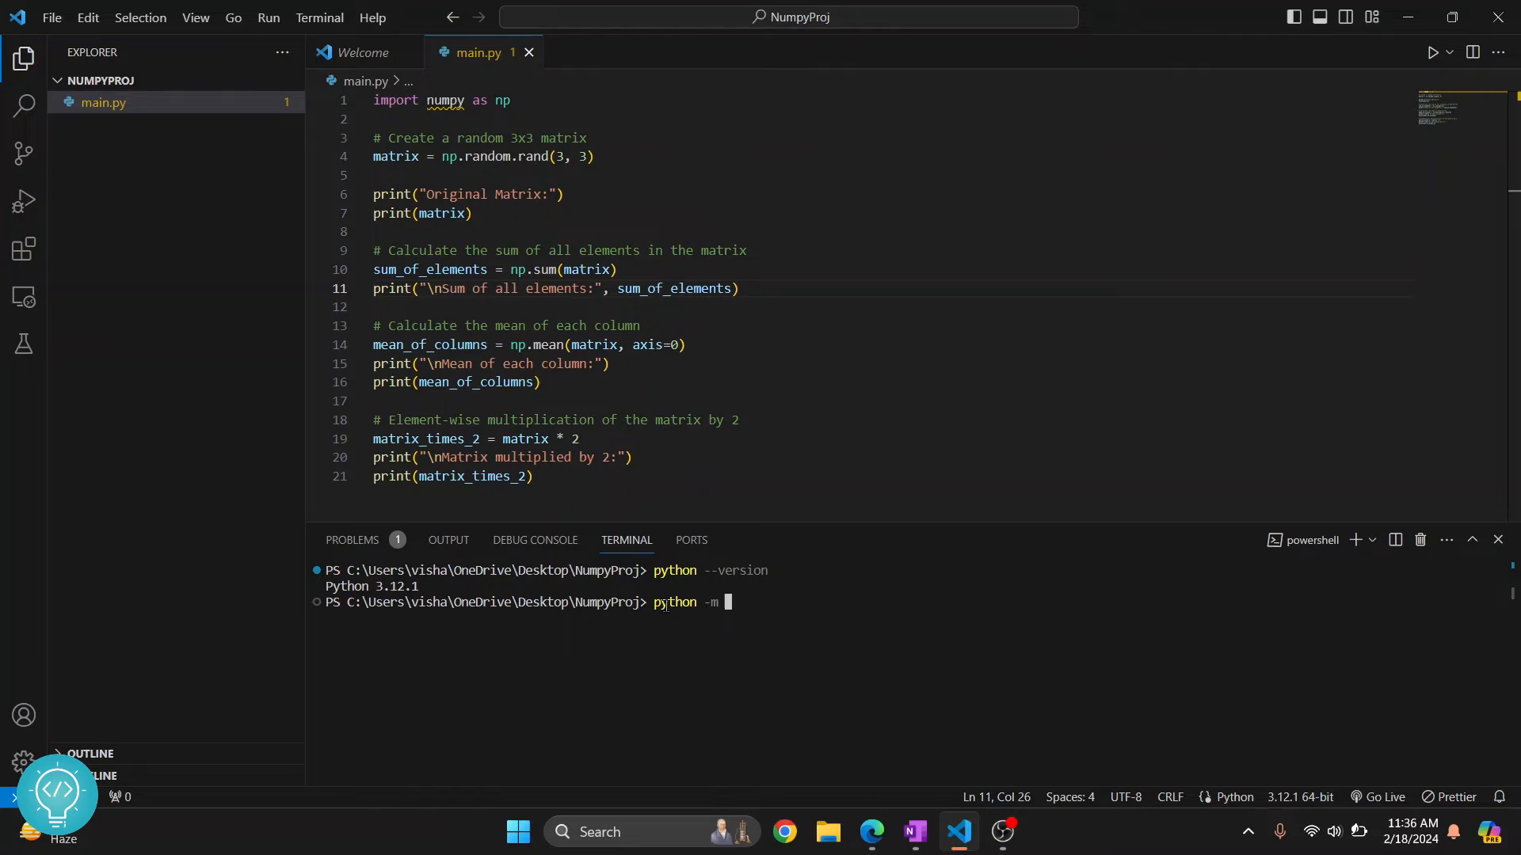
{"action": "type", "text": "pip install"}
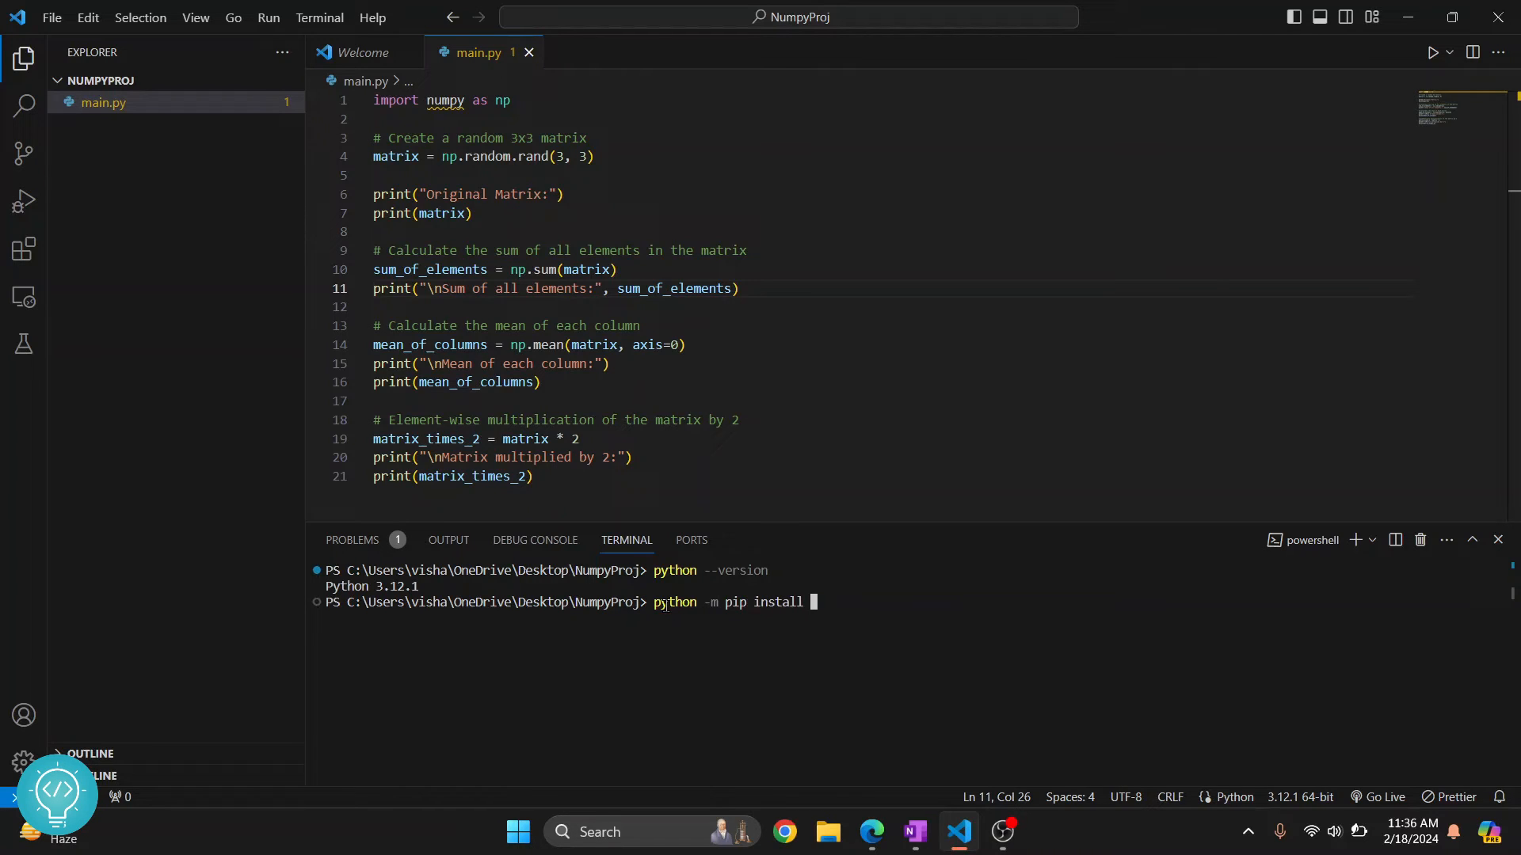
{"action": "type", "text": "num"}
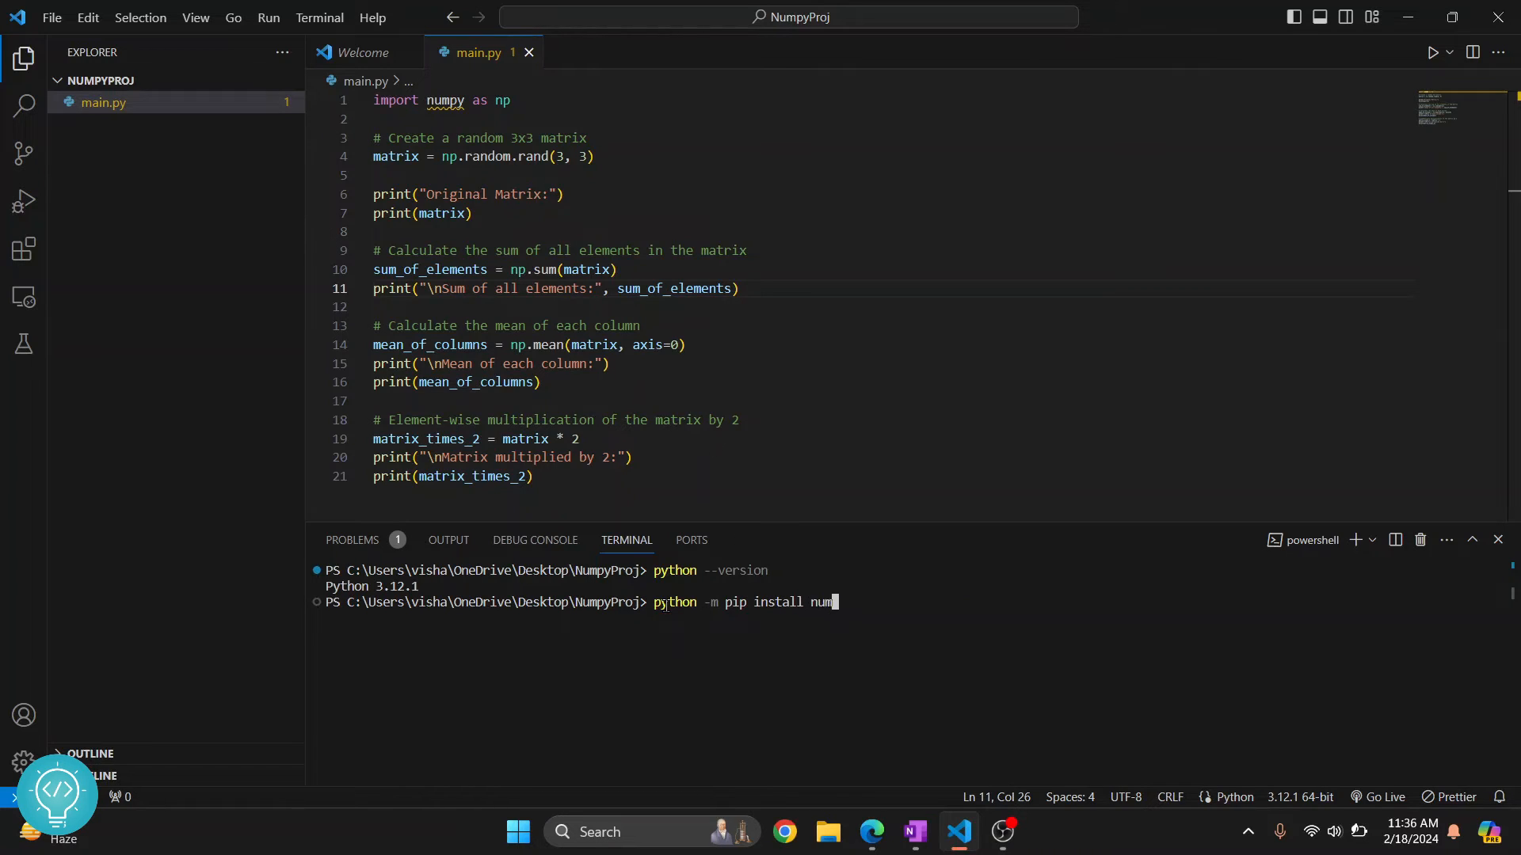
{"action": "type", "text": "py"}
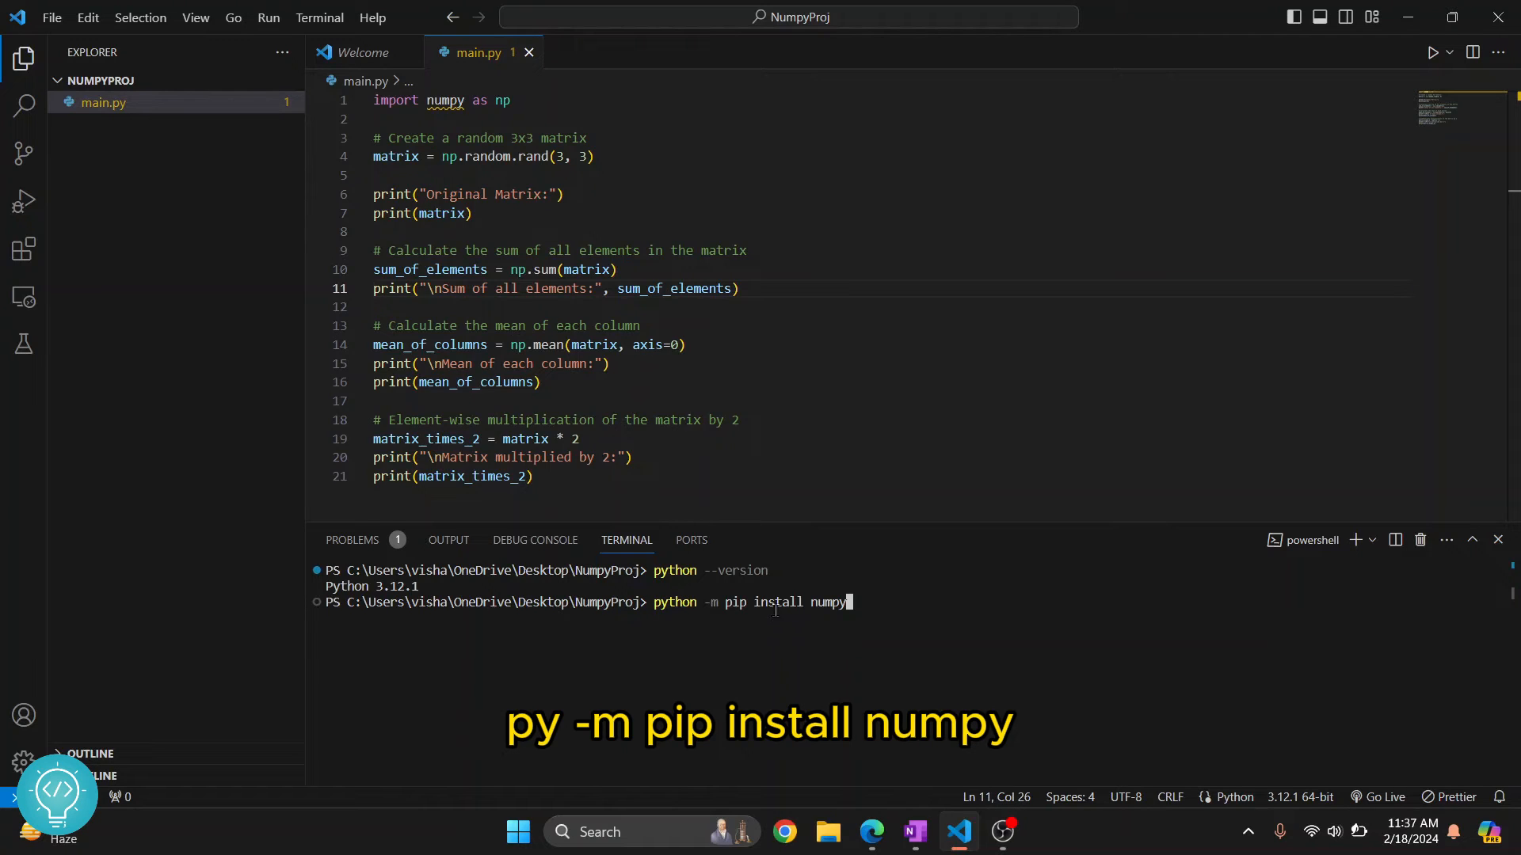
{"action": "key", "text": "Return"}
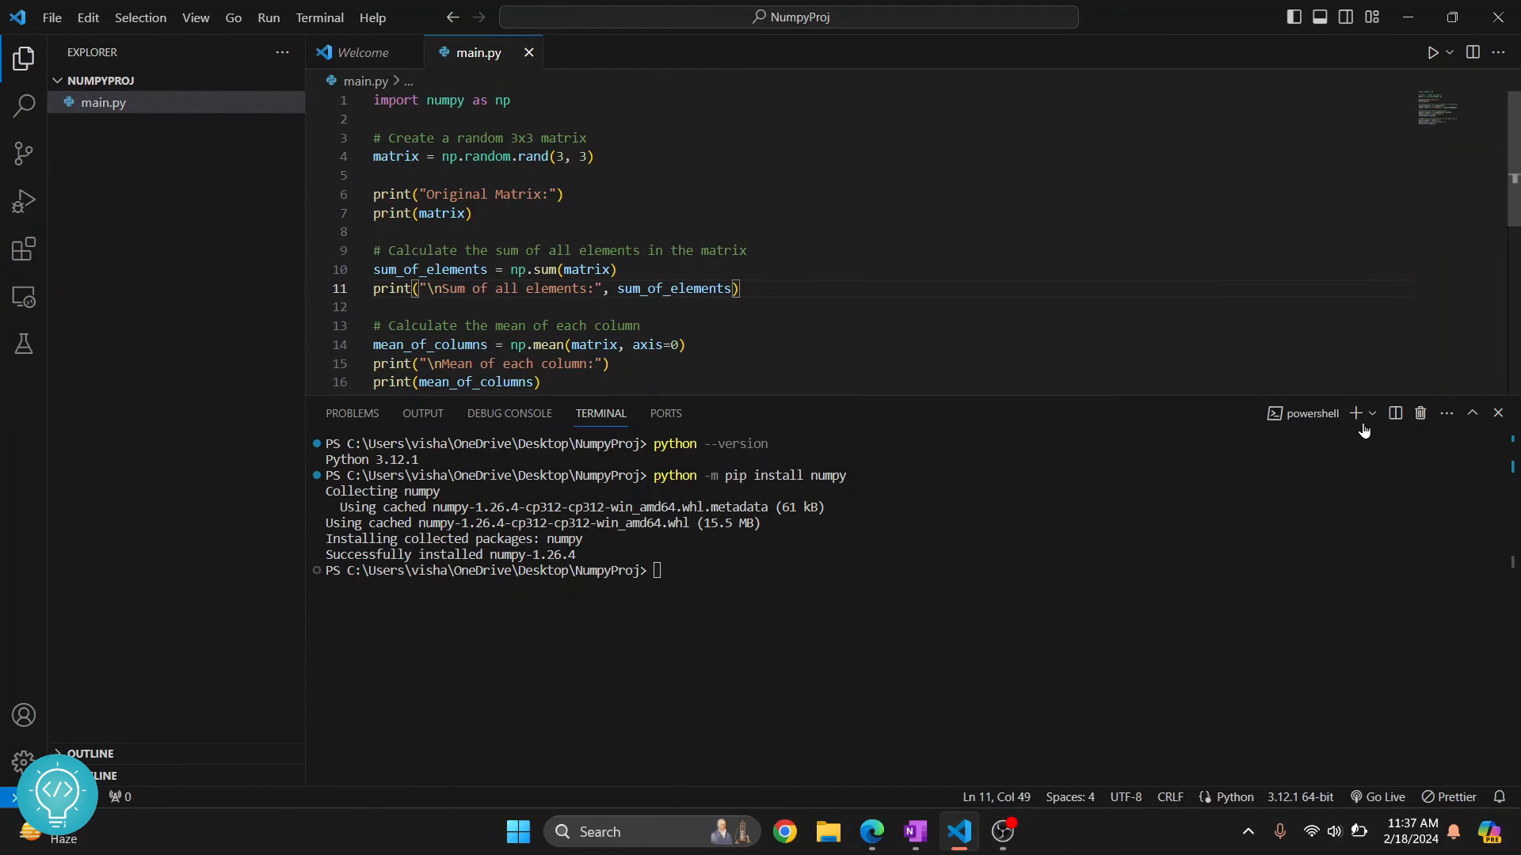
Run main.py to print the random matrix, its sum, column means and doubled matrix.
{"action": "left_click", "coordinate": [1497, 414]}
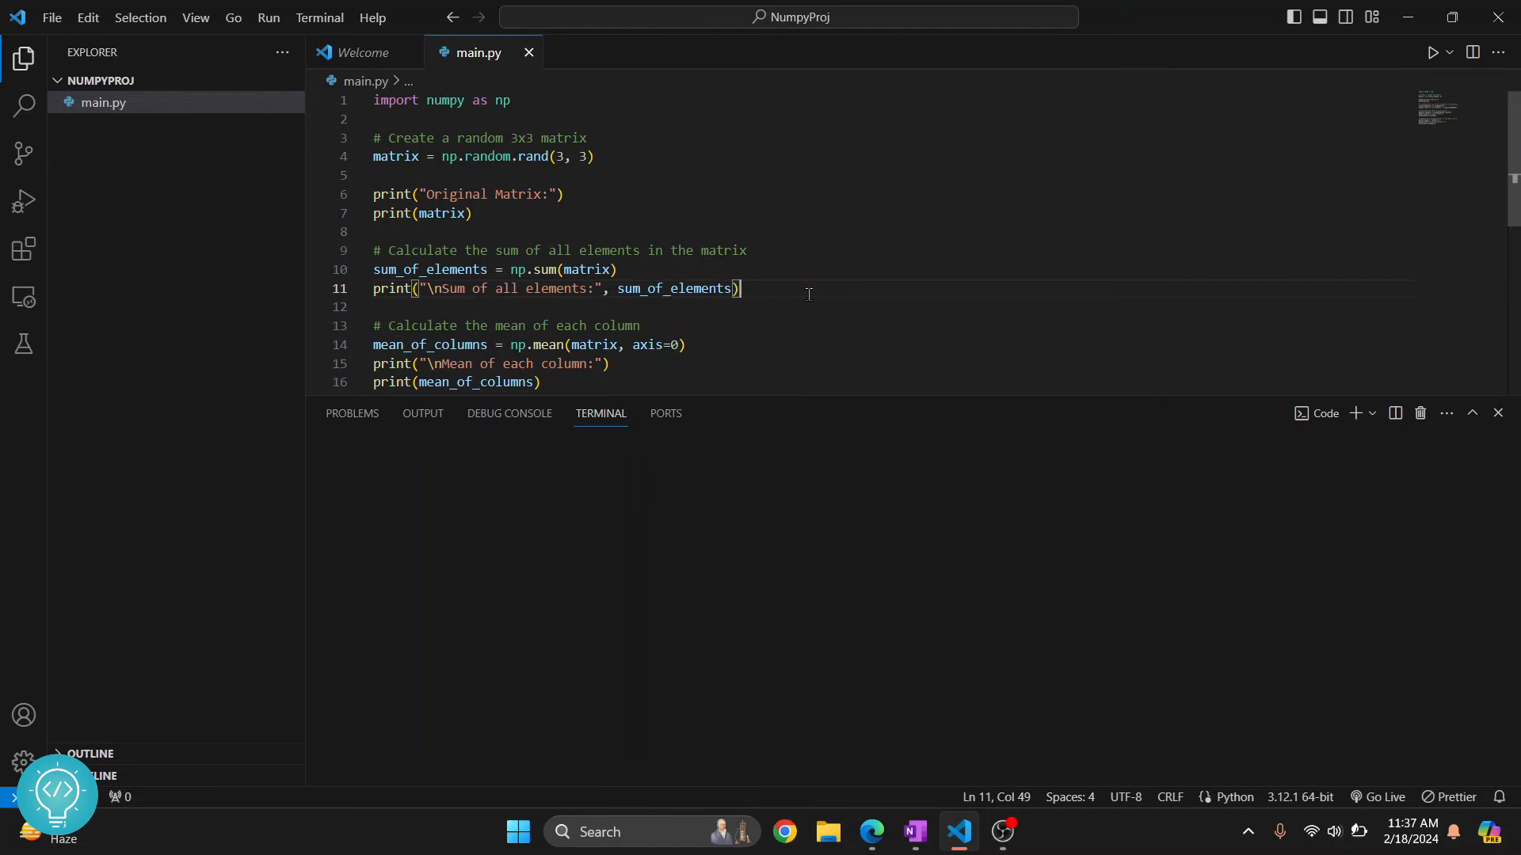
{"action": "left_click", "coordinate": [1432, 52]}
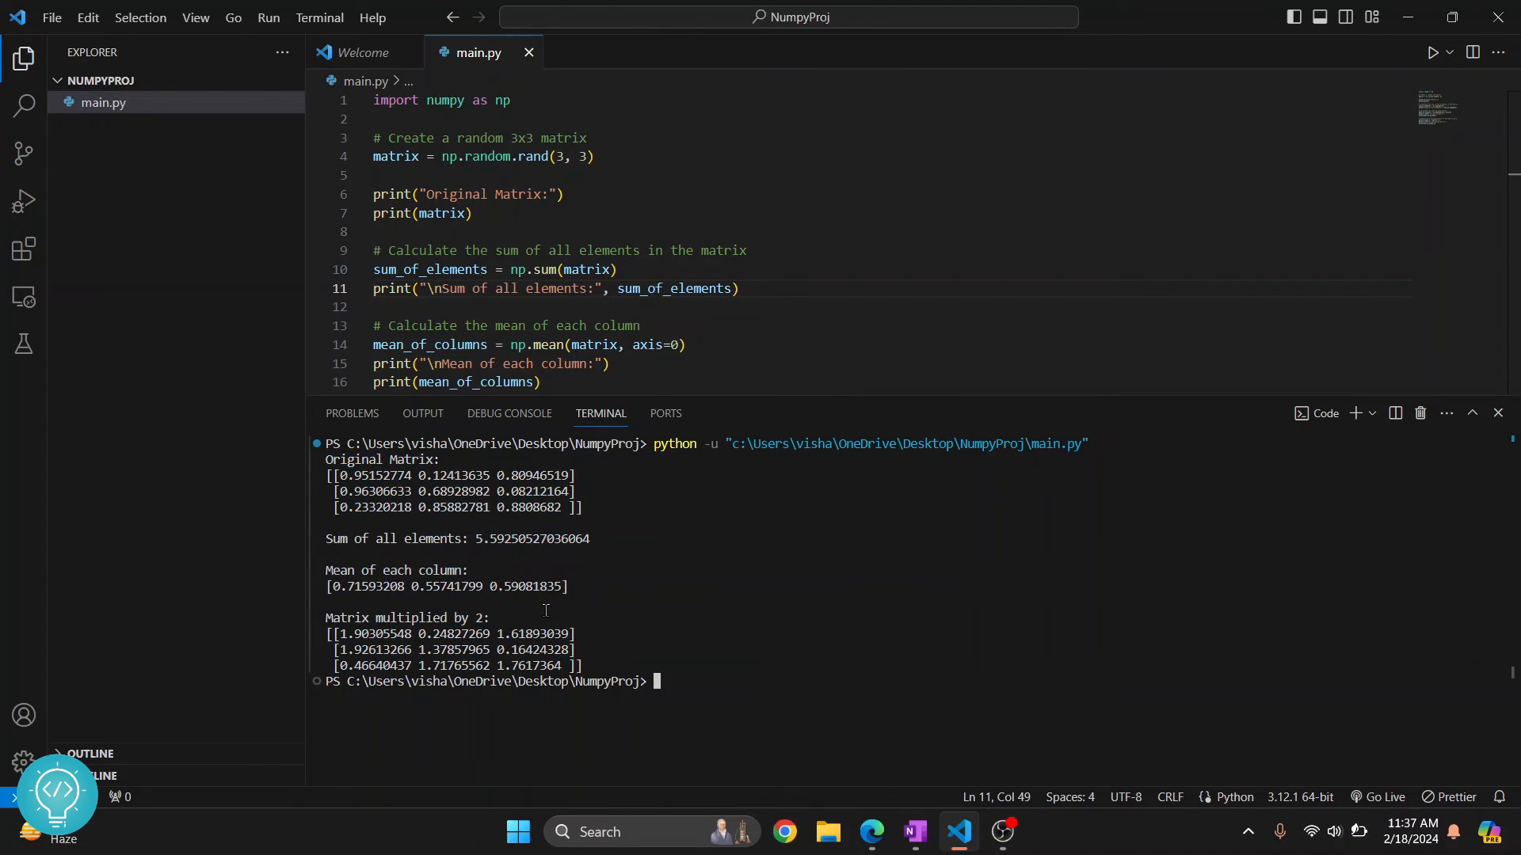
{"action": "mouse_move", "coordinate": [732, 649]}
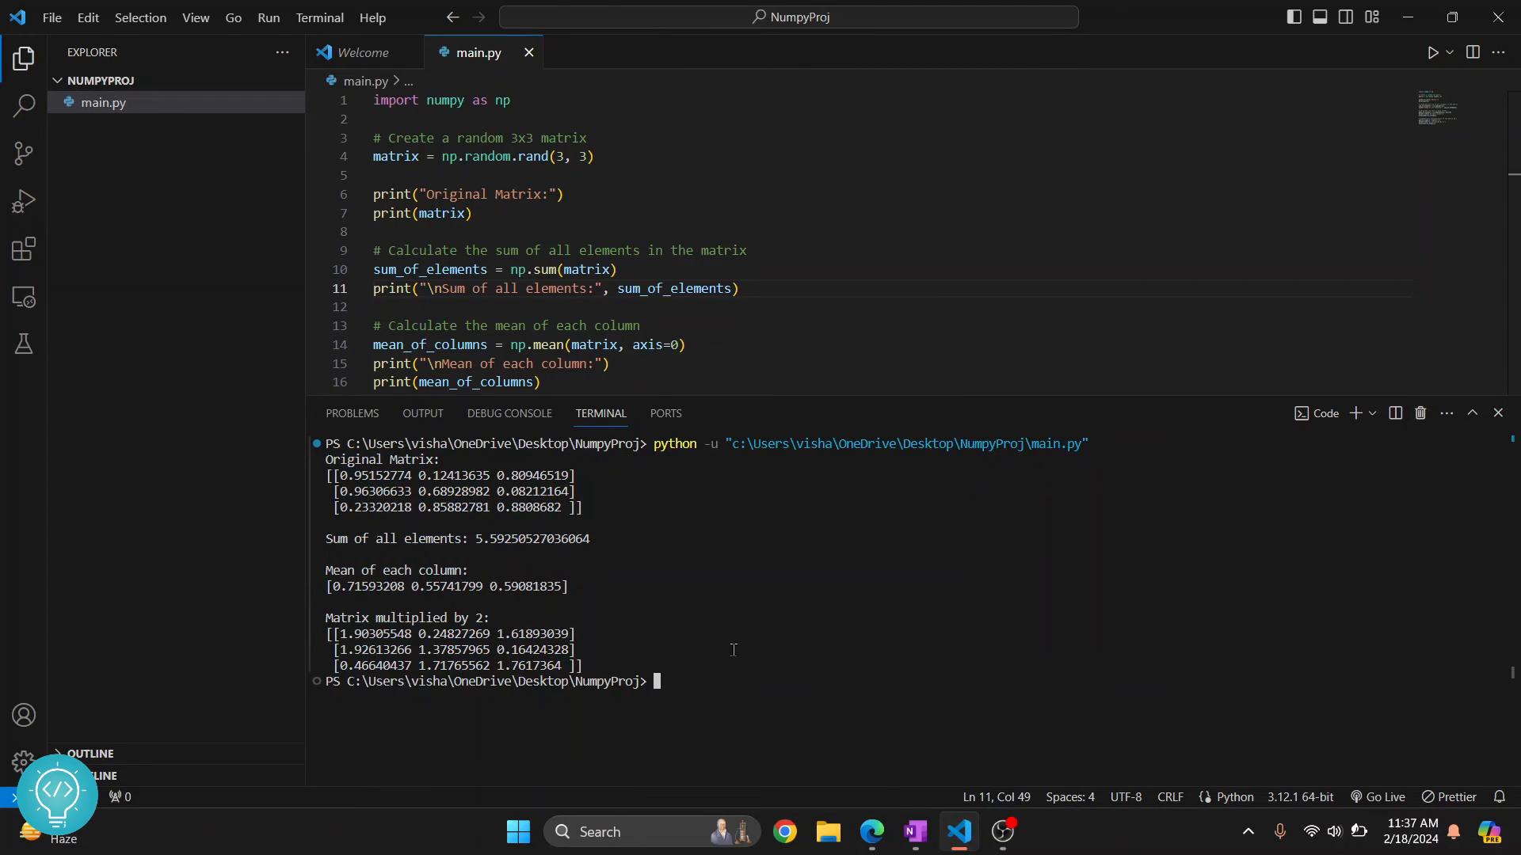
{"action": "mouse_move", "coordinate": [1025, 671]}
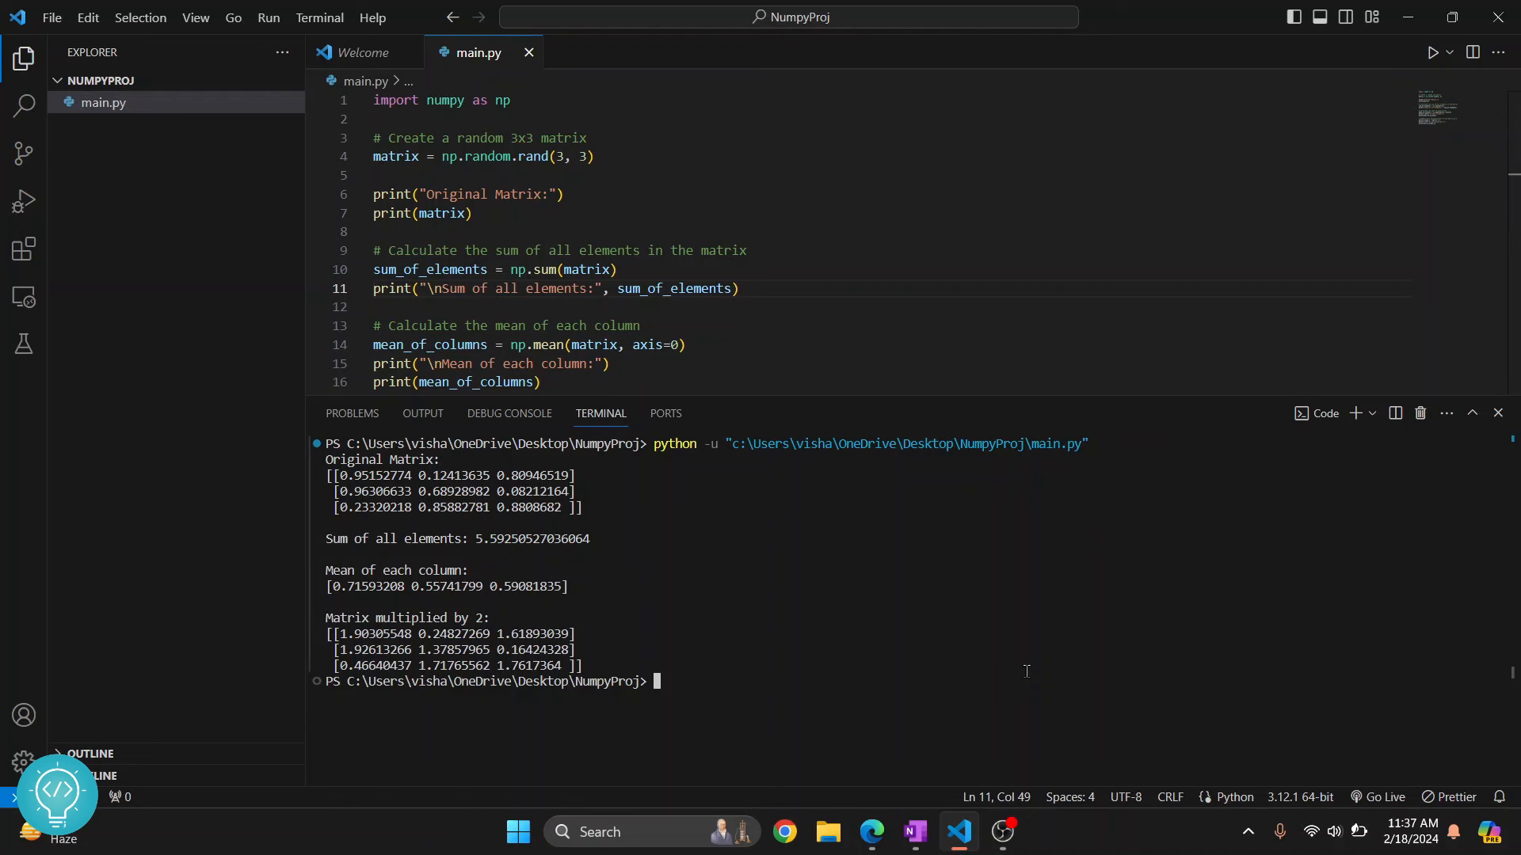
{"action": "mouse_move", "coordinate": [892, 677]}
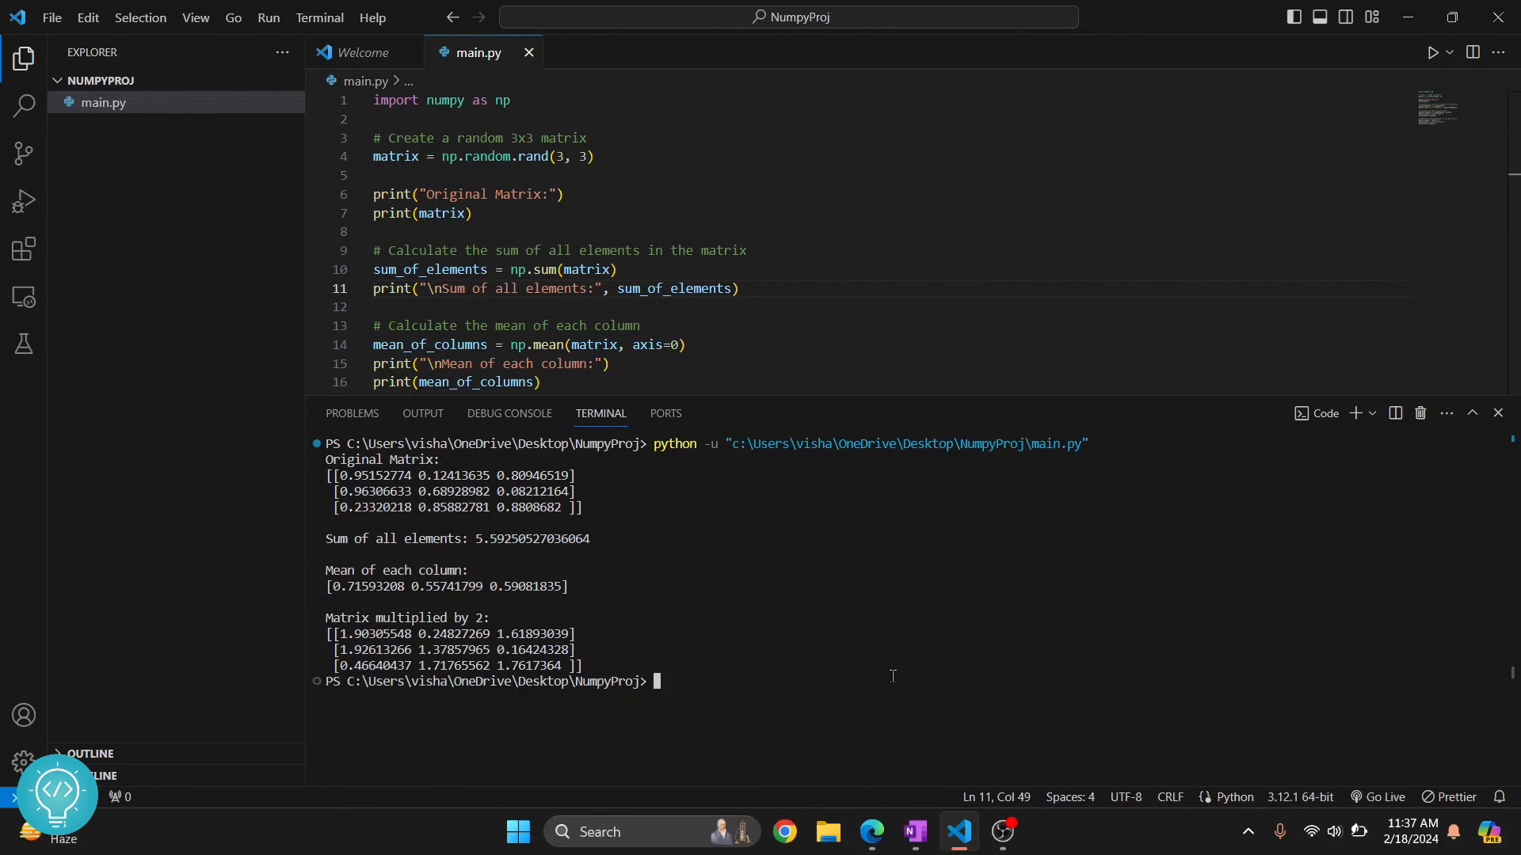
{"action": "mouse_move", "coordinate": [609, 624]}
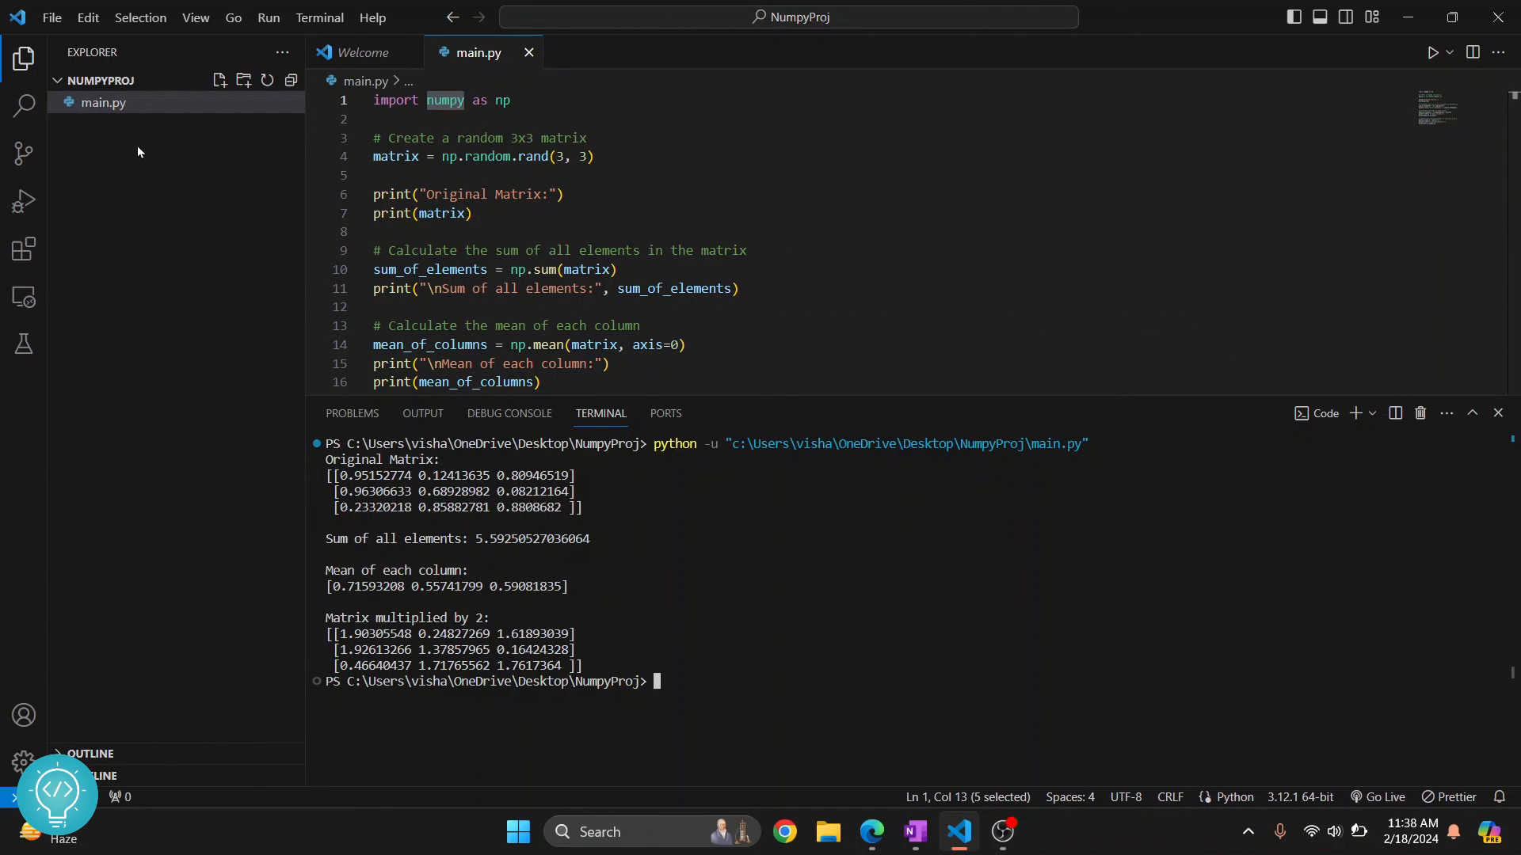
{"action": "mouse_move", "coordinate": [398, 157]}
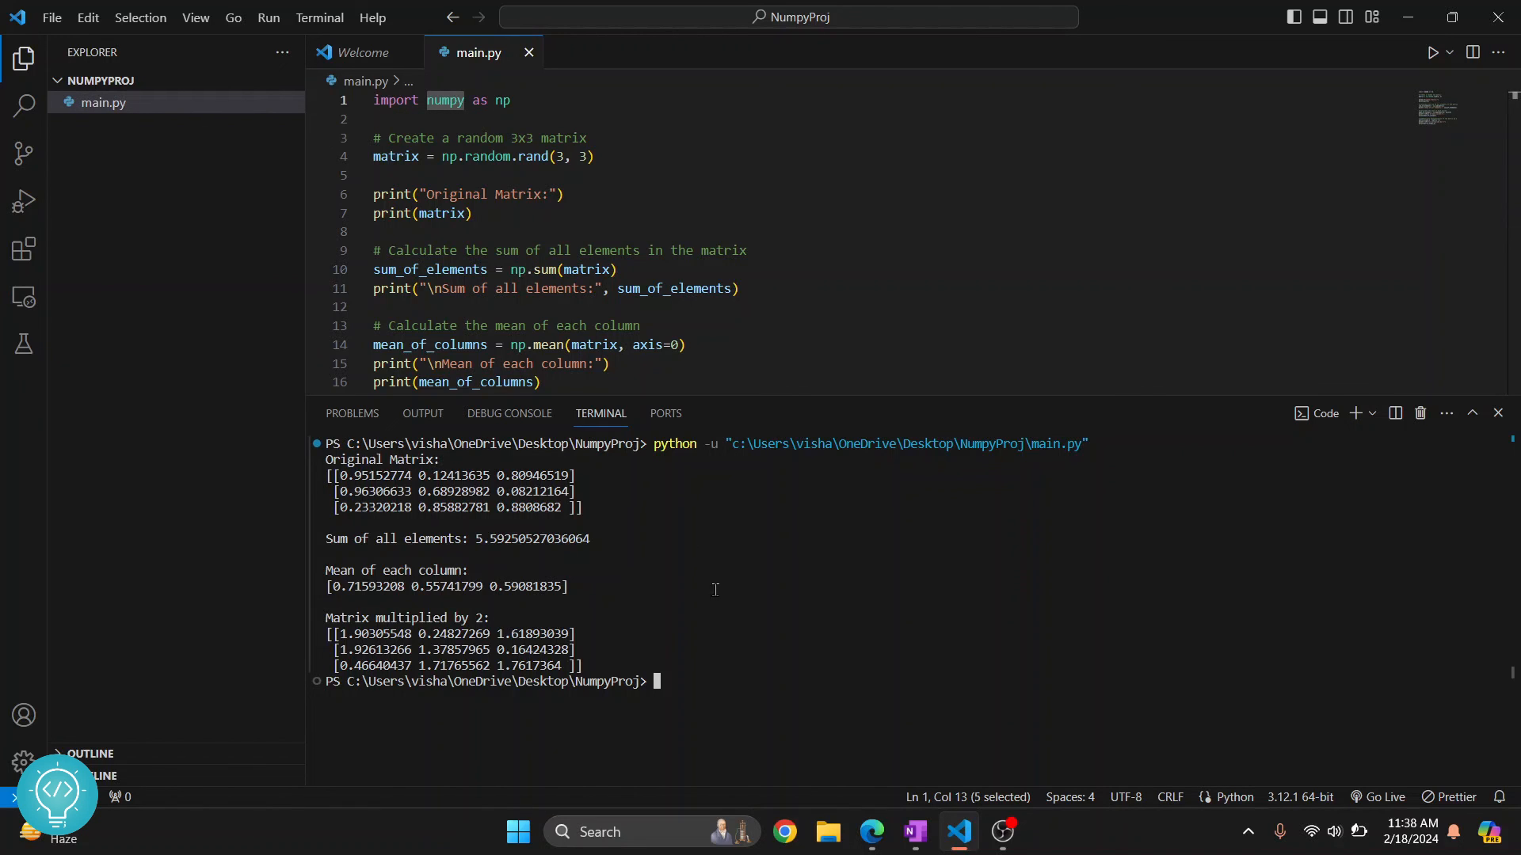
{"action": "mouse_move", "coordinate": [731, 655]}
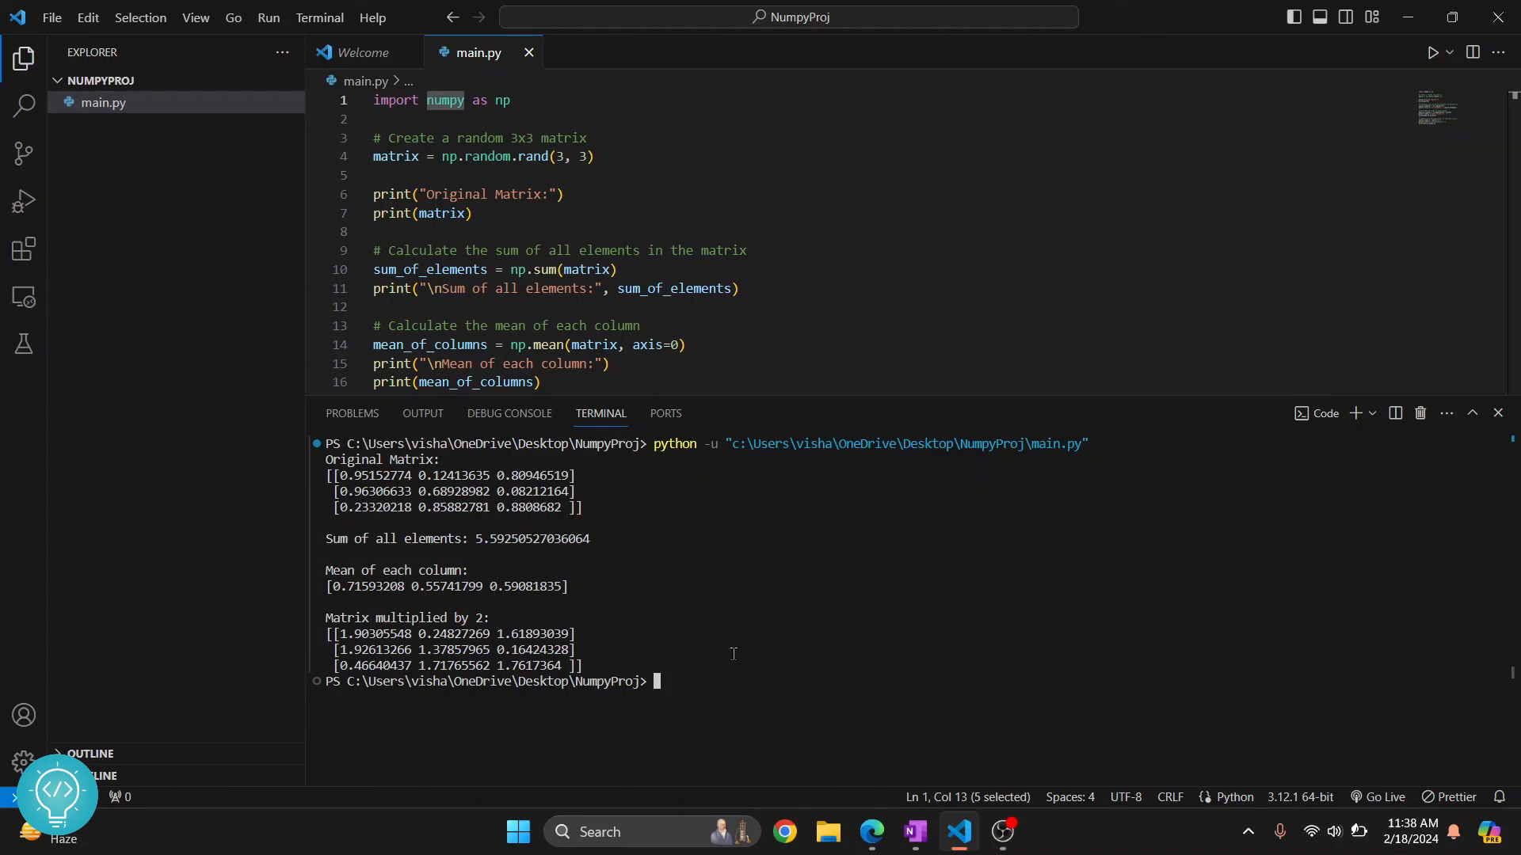